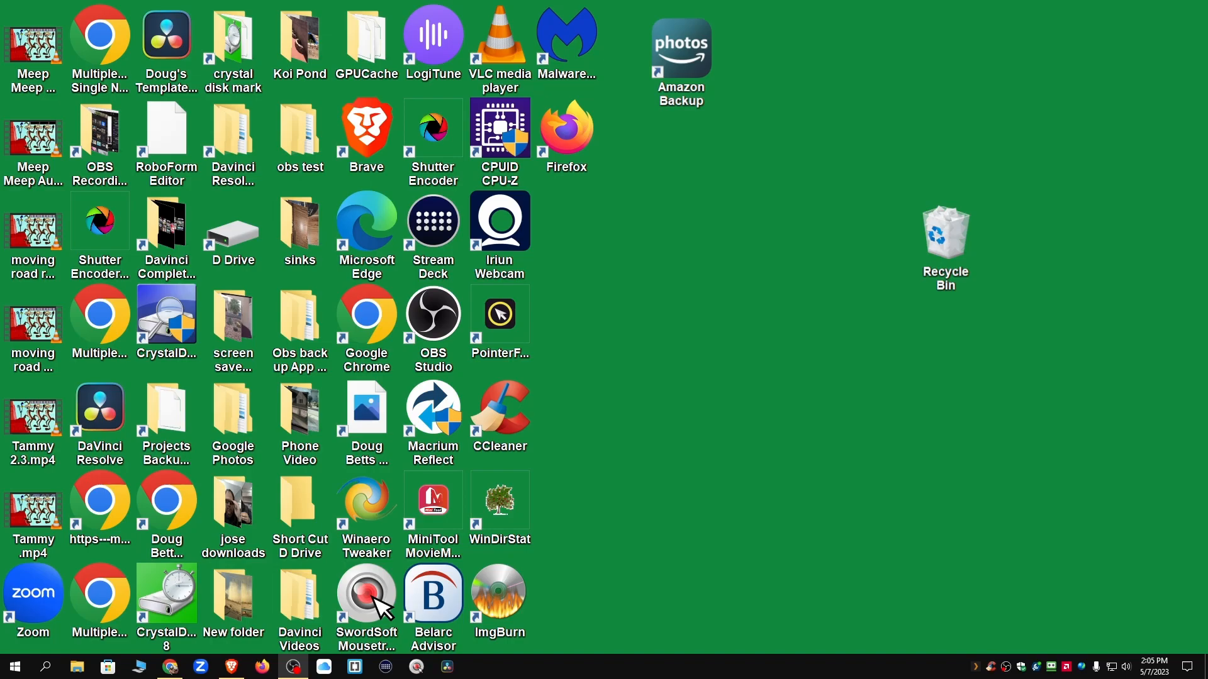
pyautogui.moveTo(593, 351)
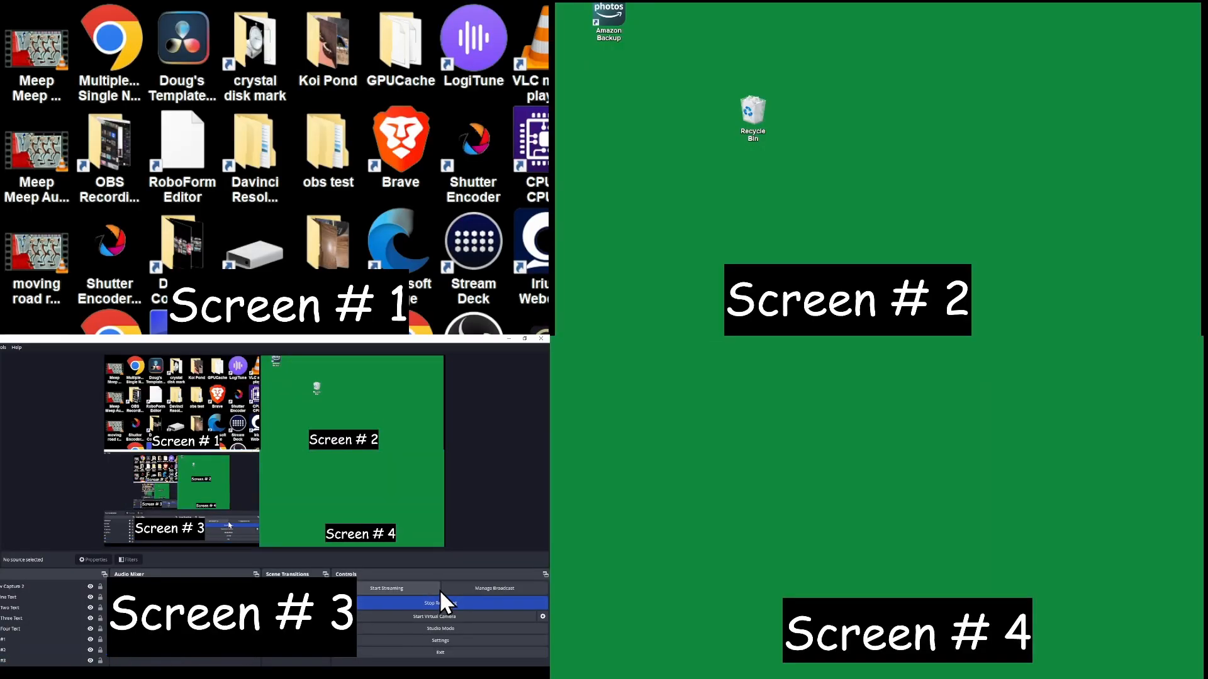
# Drag the Firefox and Malwarebytes shortcuts to the desktop's far right edge
pyautogui.click(440, 602)
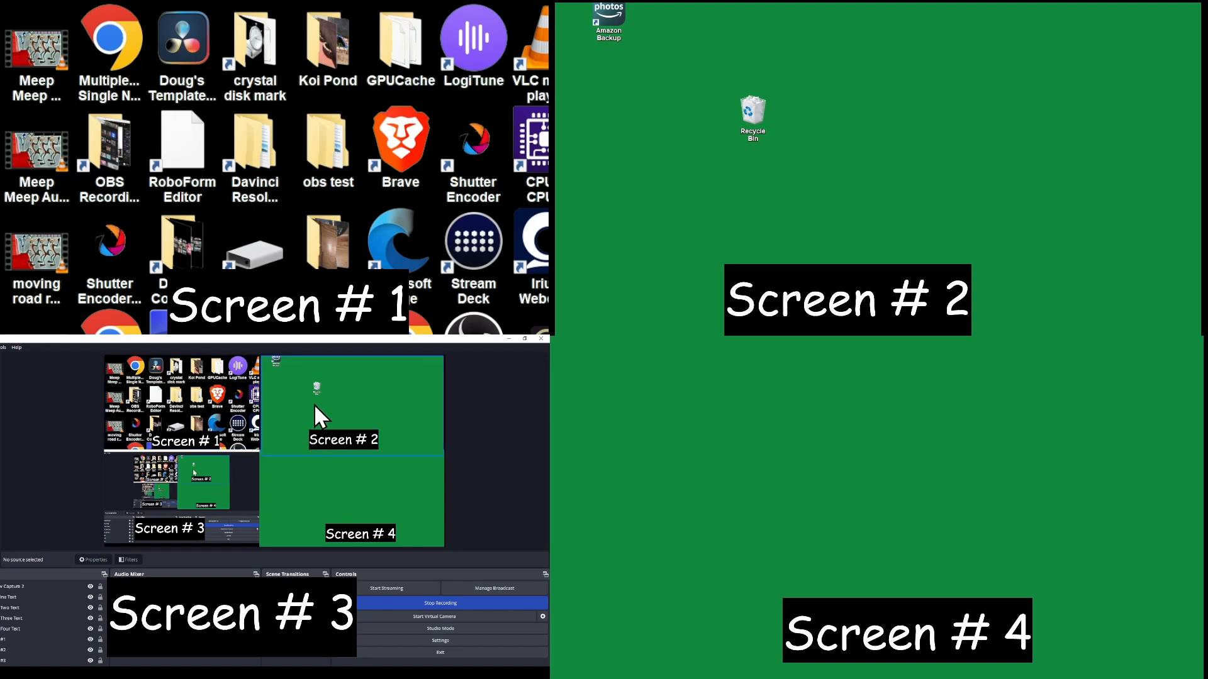
pyautogui.moveTo(345, 498)
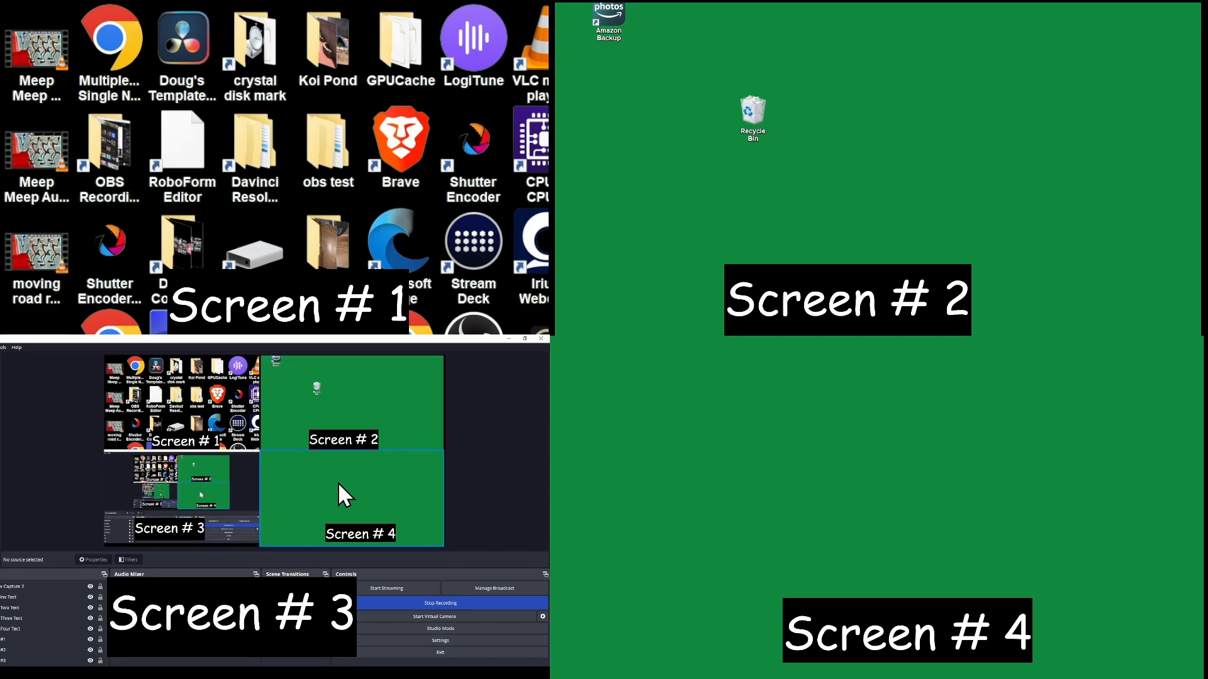
pyautogui.click(156, 492)
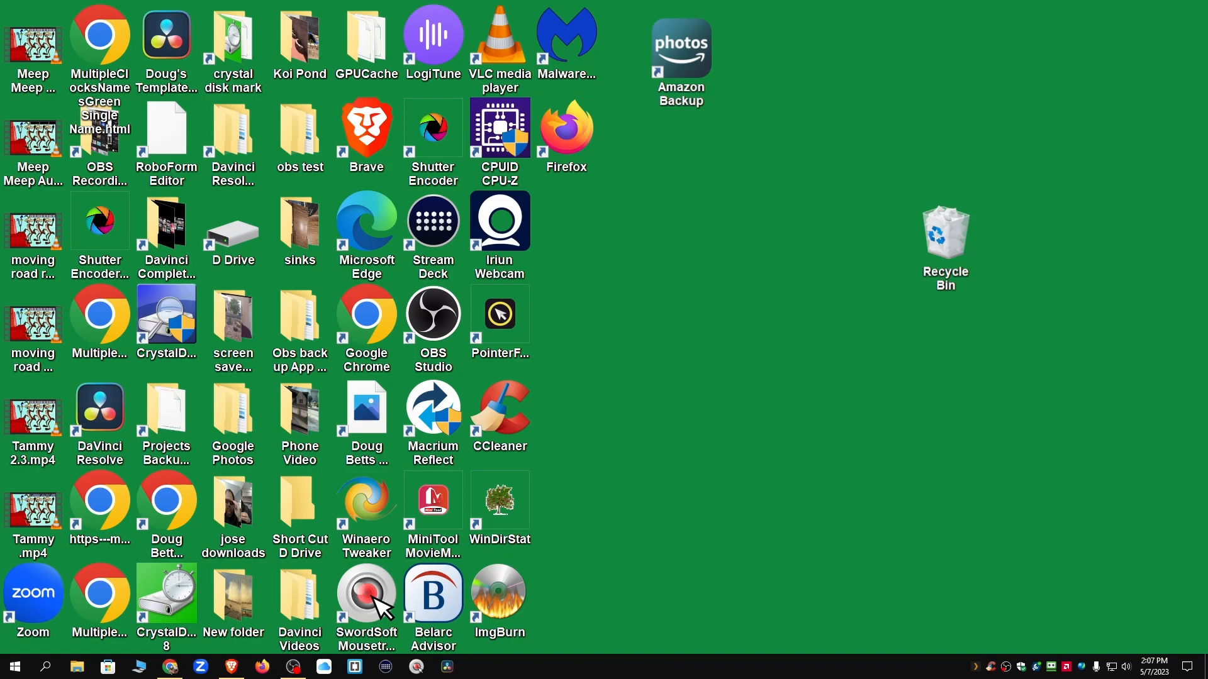
pyautogui.moveTo(575, 360)
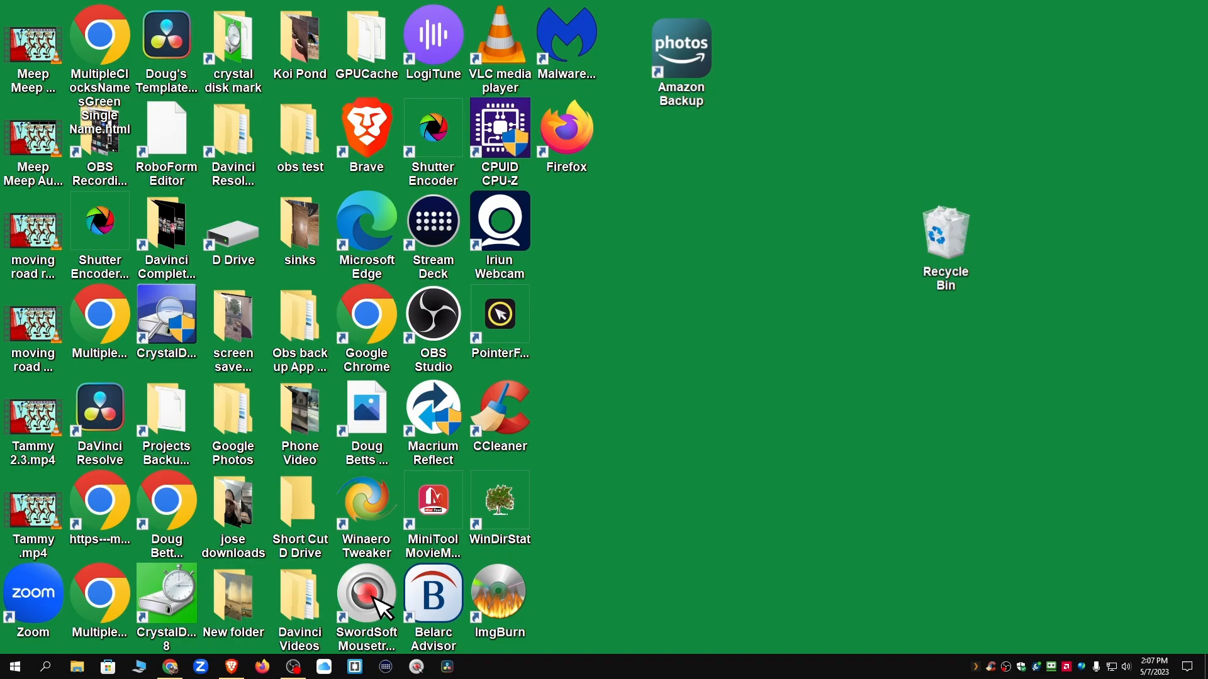
pyautogui.moveTo(604, 366)
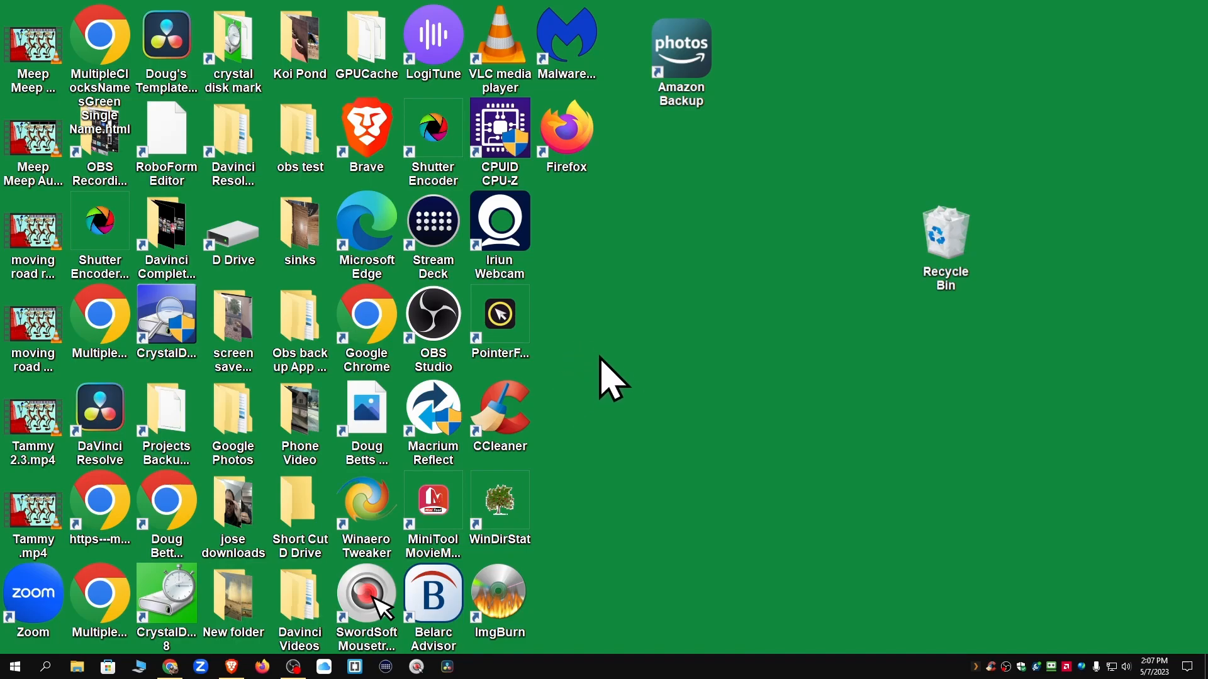
pyautogui.rightClick(610, 373)
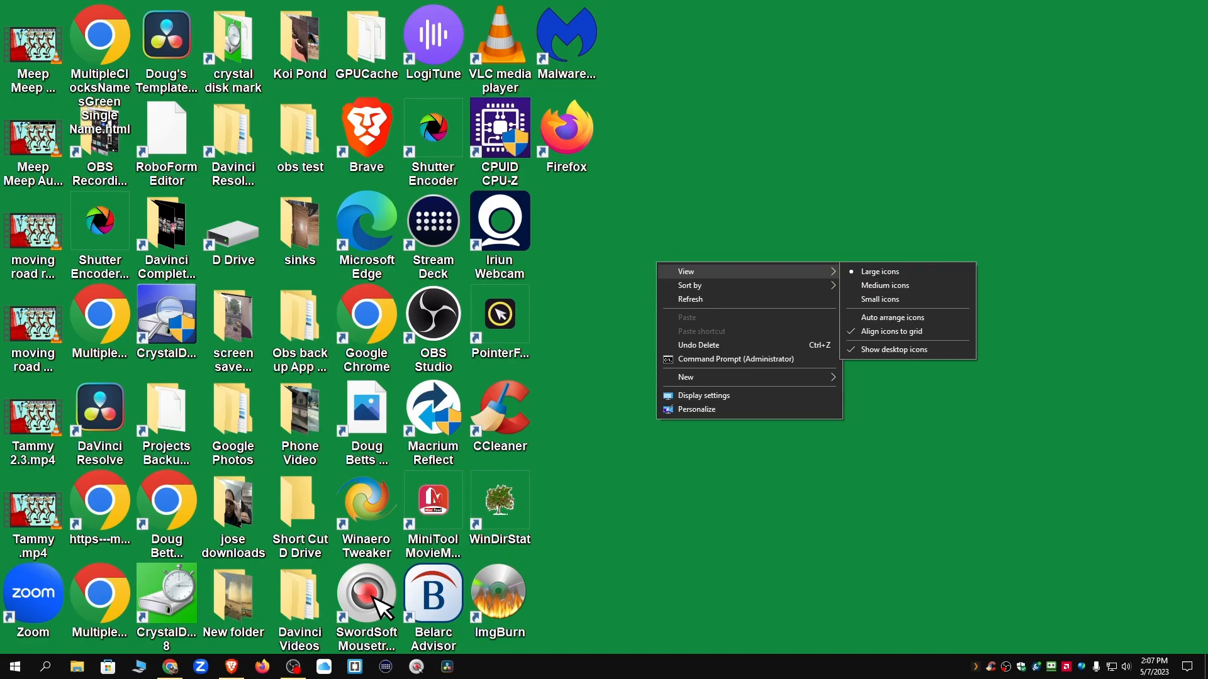
pyautogui.click(693, 270)
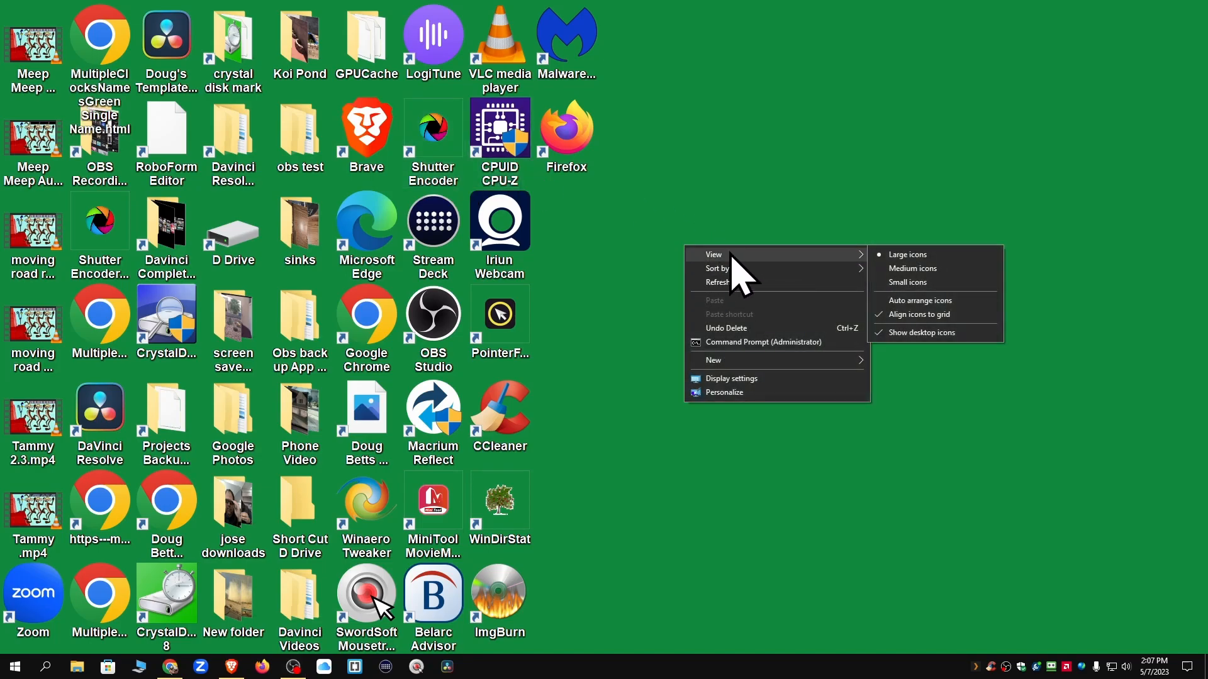
pyautogui.moveTo(801, 277)
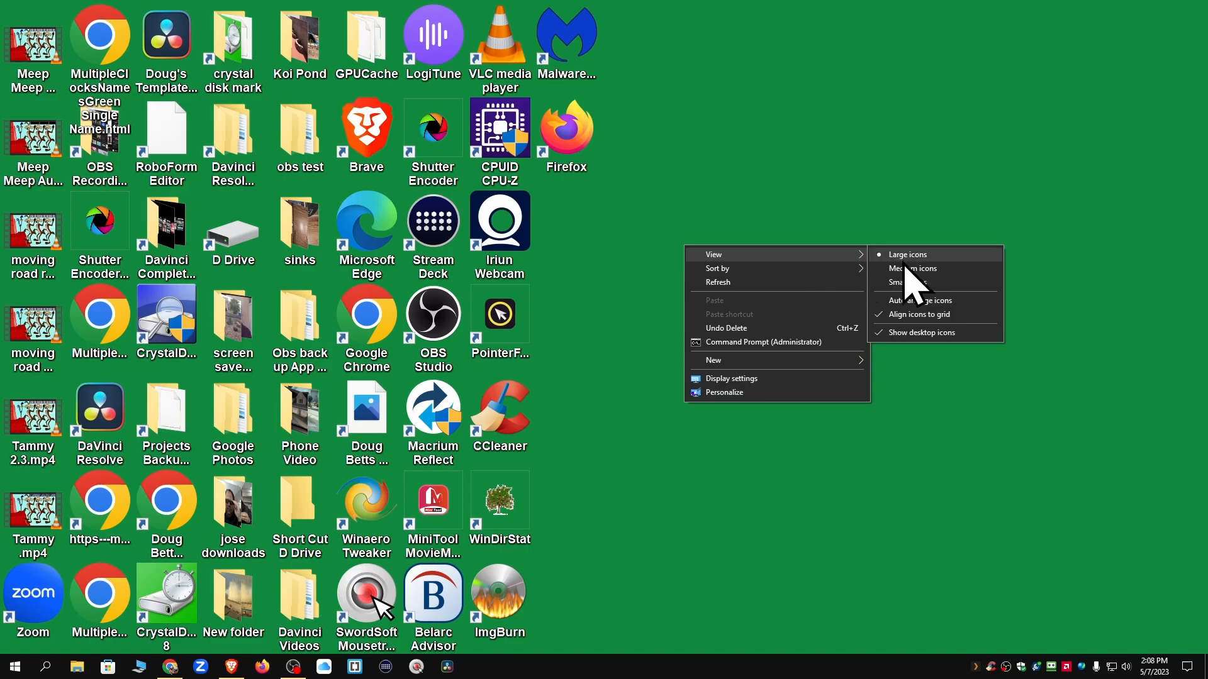
pyautogui.moveTo(917, 341)
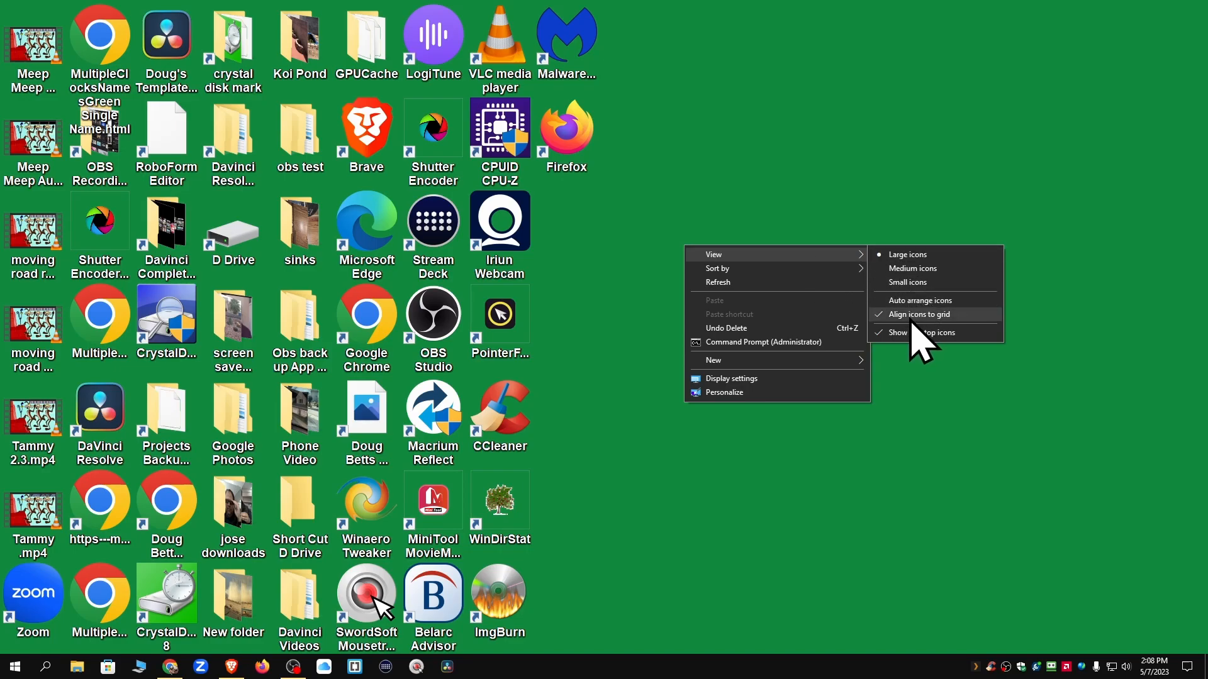
pyautogui.moveTo(913, 317)
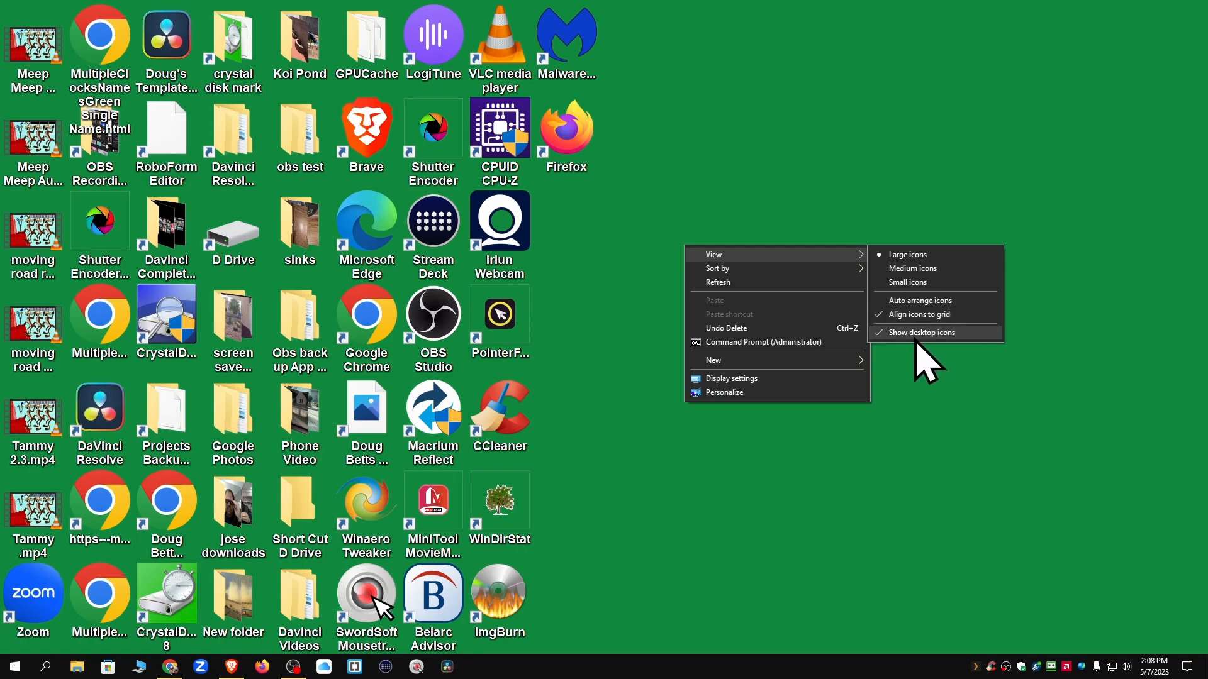
pyautogui.moveTo(911, 359)
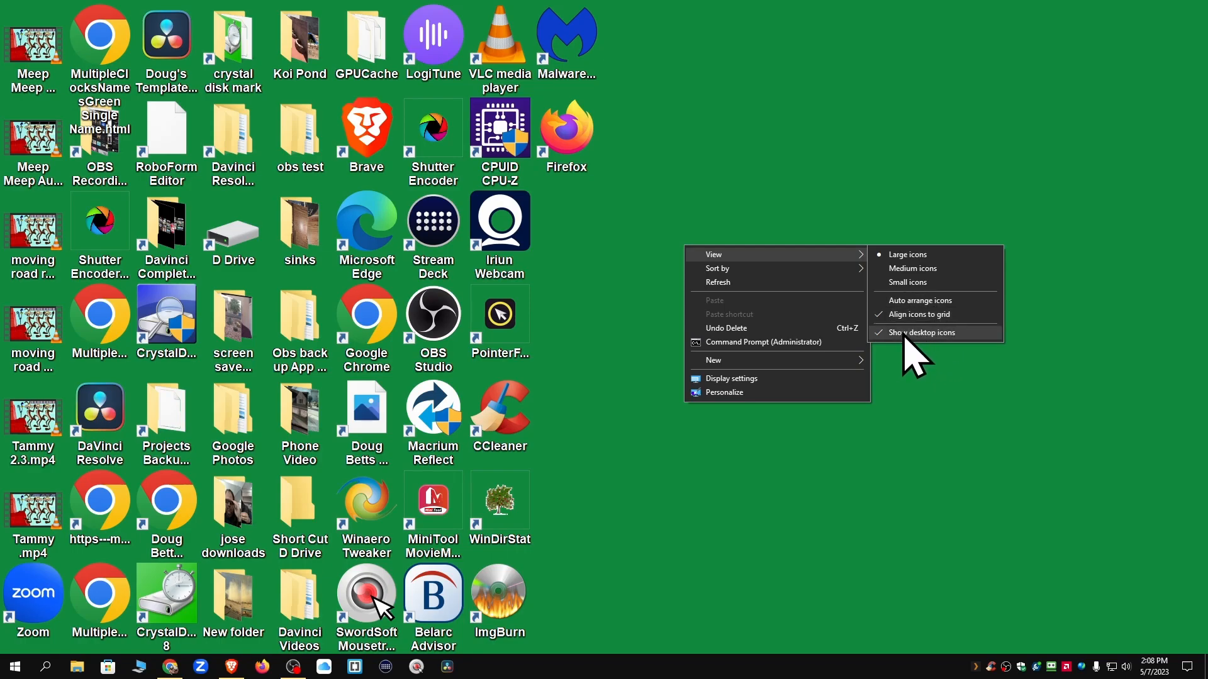
pyautogui.moveTo(907, 319)
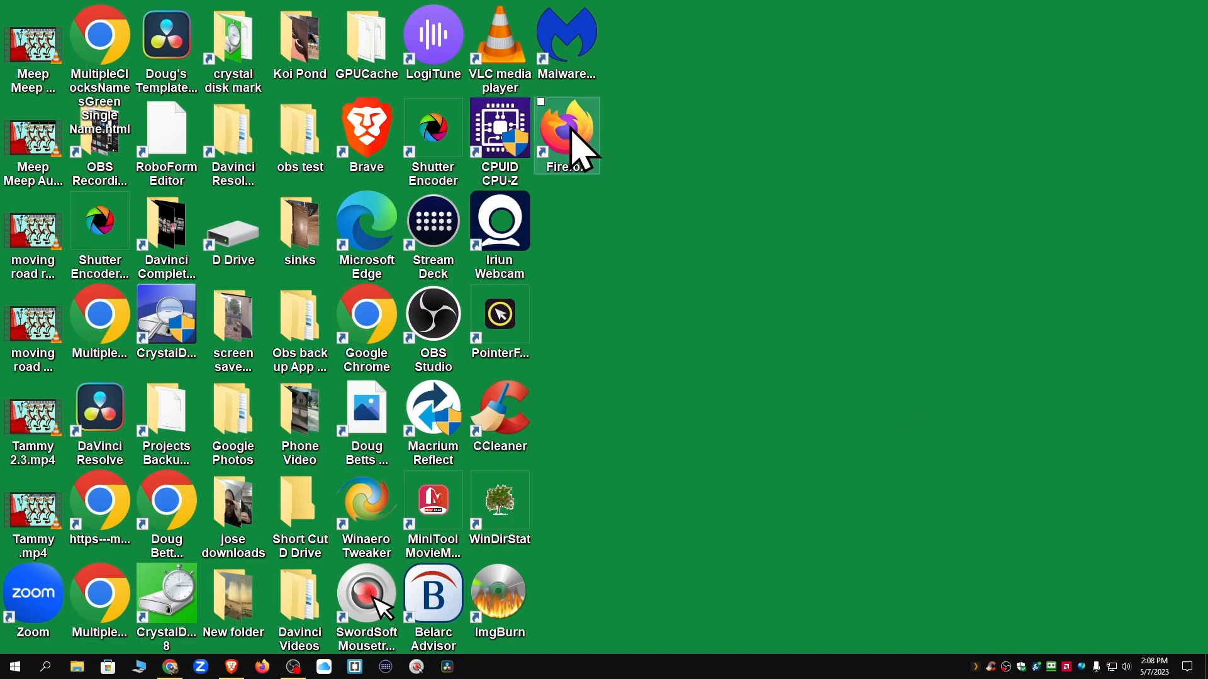
pyautogui.moveTo(566, 135); pyautogui.dragTo(1165, 227)
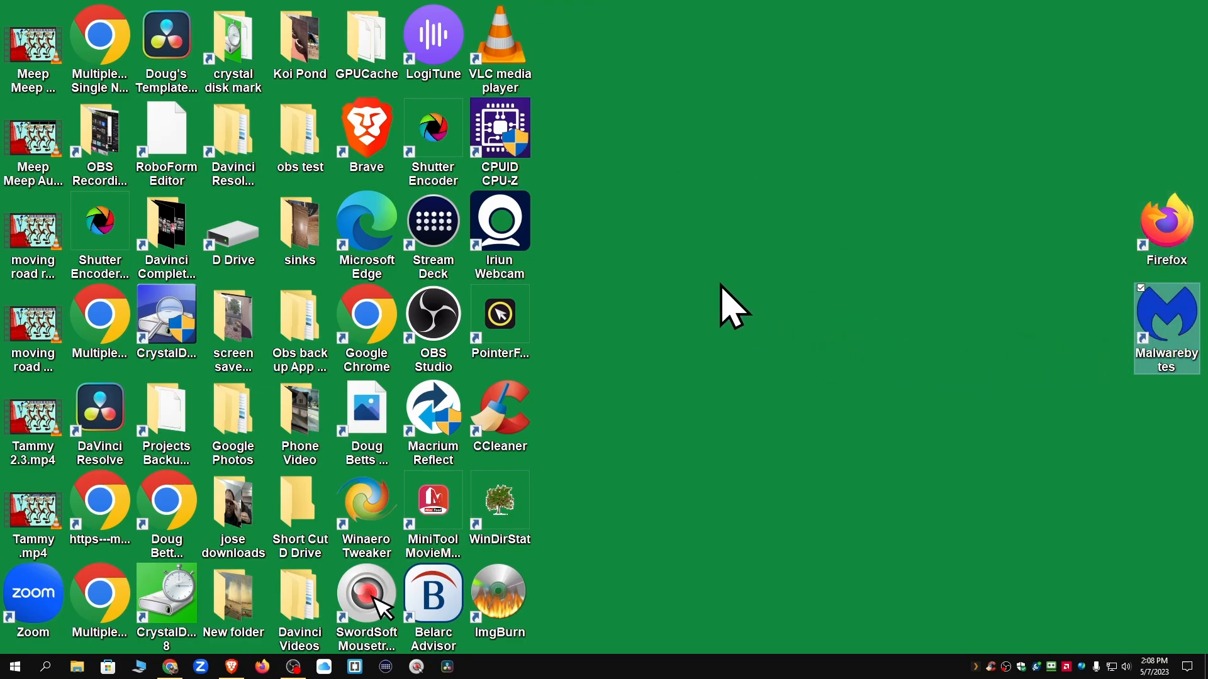
pyautogui.rightClick(728, 313)
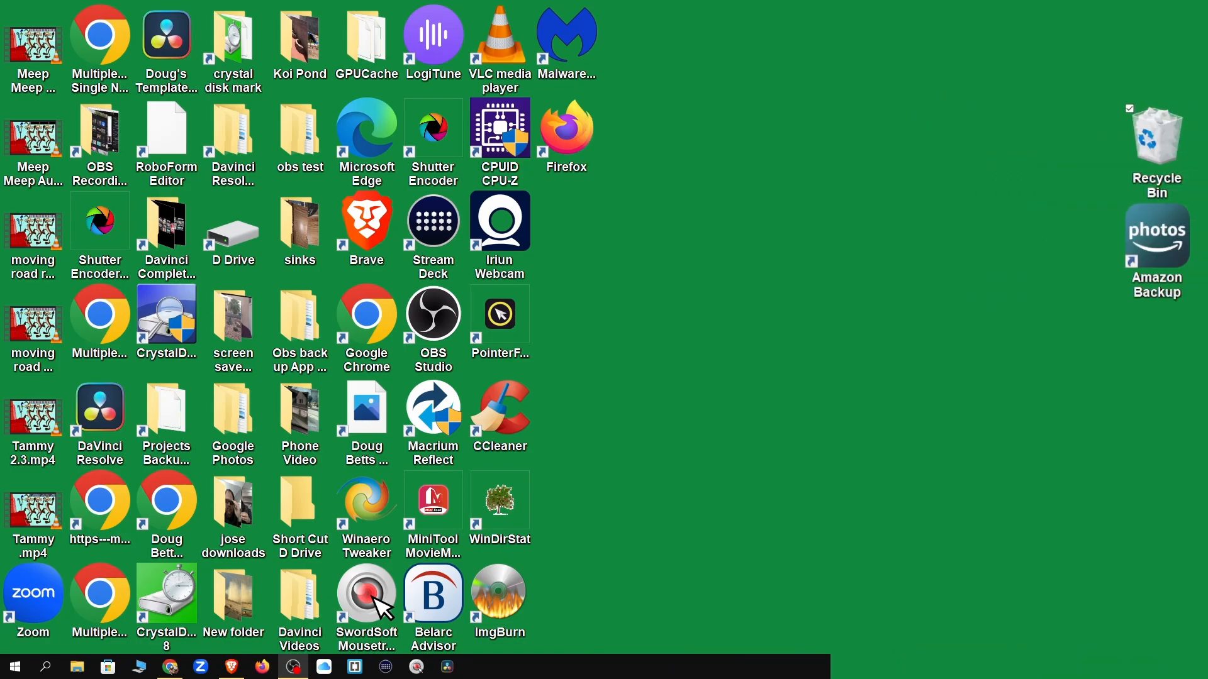
pyautogui.moveTo(1089, 122)
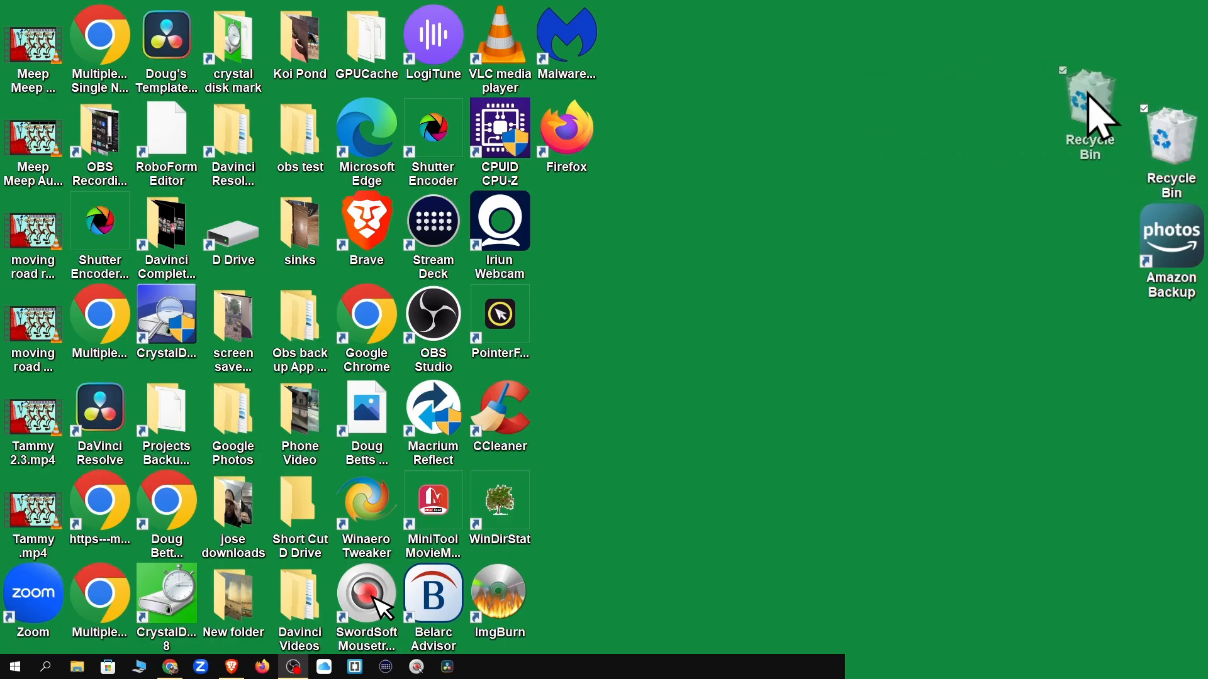
# Drag Recycle Bin, then Recycle Bin with Amazon Backup, leftward away from the right edge
pyautogui.moveTo(1088, 108); pyautogui.dragTo(883, 73)
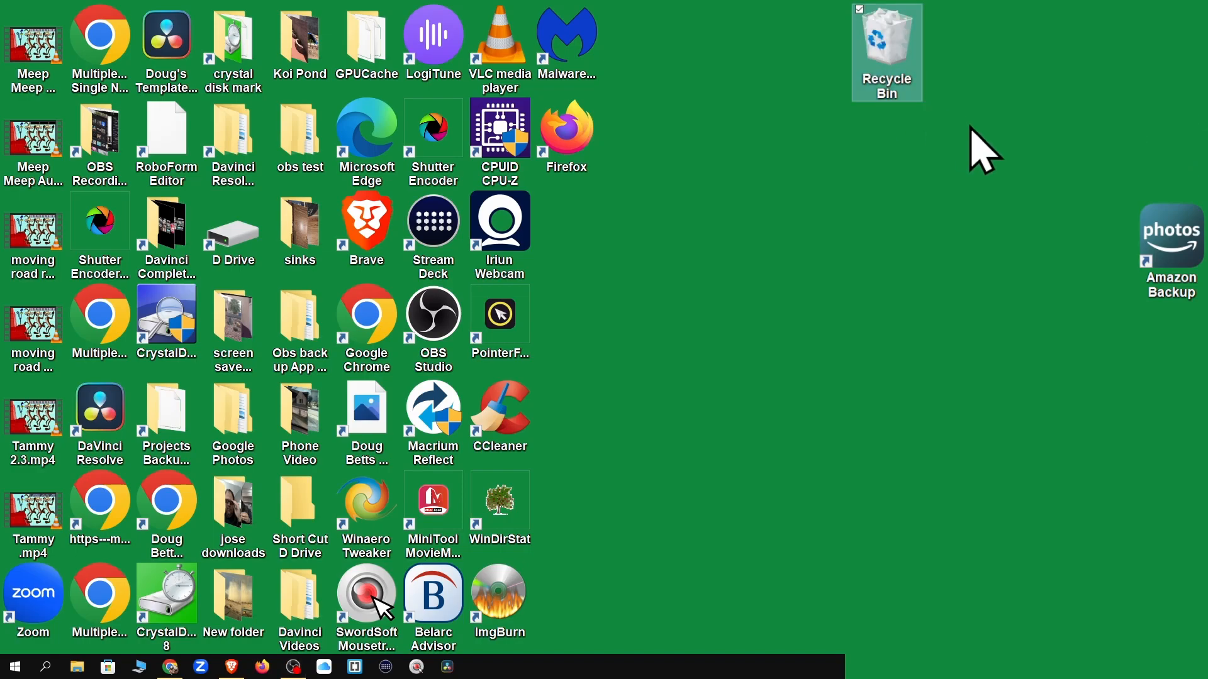
pyautogui.moveTo(1170, 239); pyautogui.dragTo(930, 189)
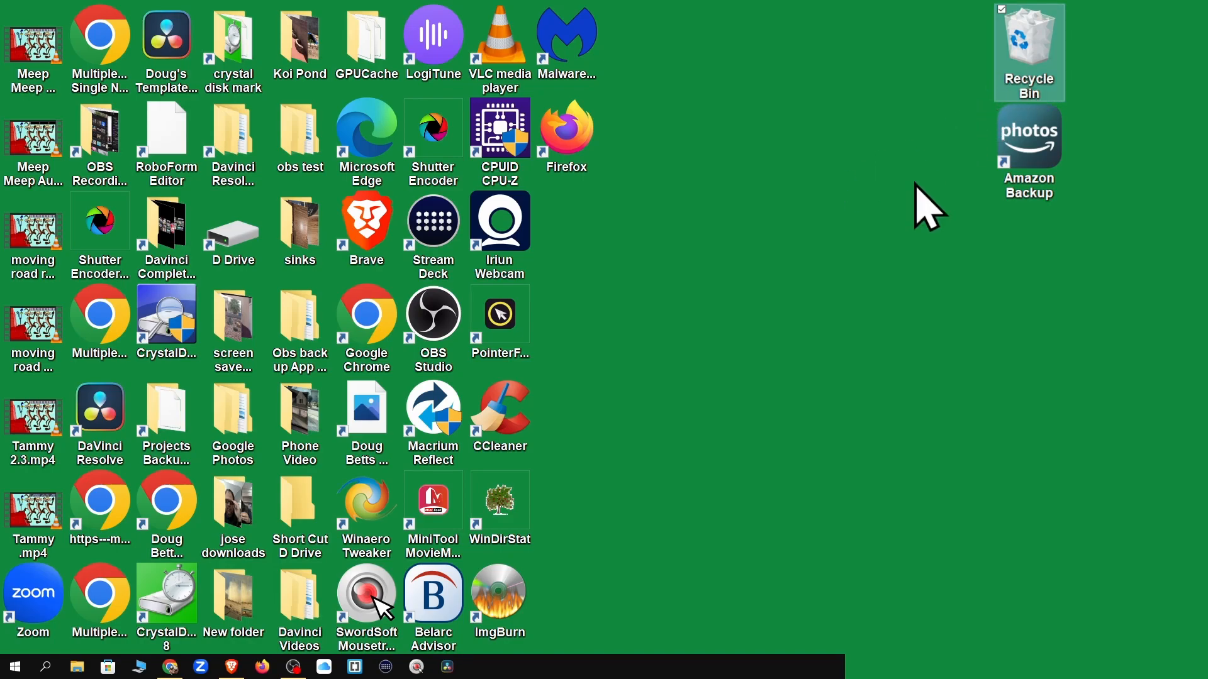
pyautogui.rightClick(969, 310)
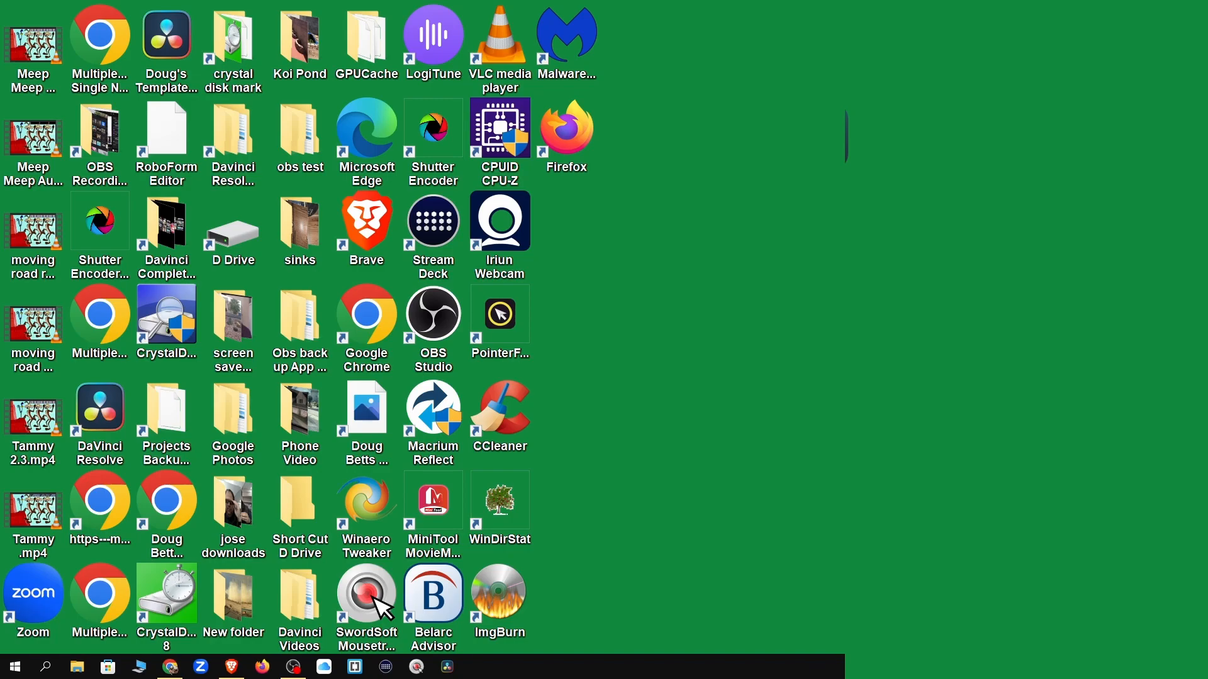
pyautogui.moveTo(1004, 141)
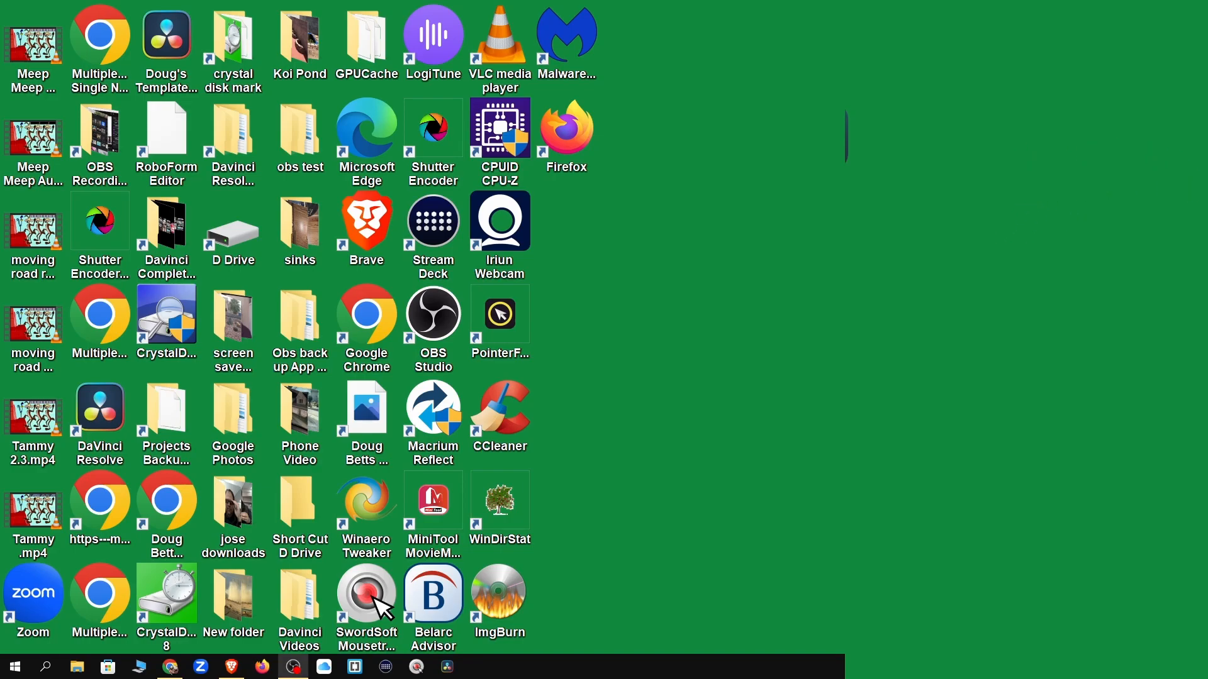
# Set both screen-off and sleep timeouts to Never on the Power & sleep page
pyautogui.rightClick(813, 273)
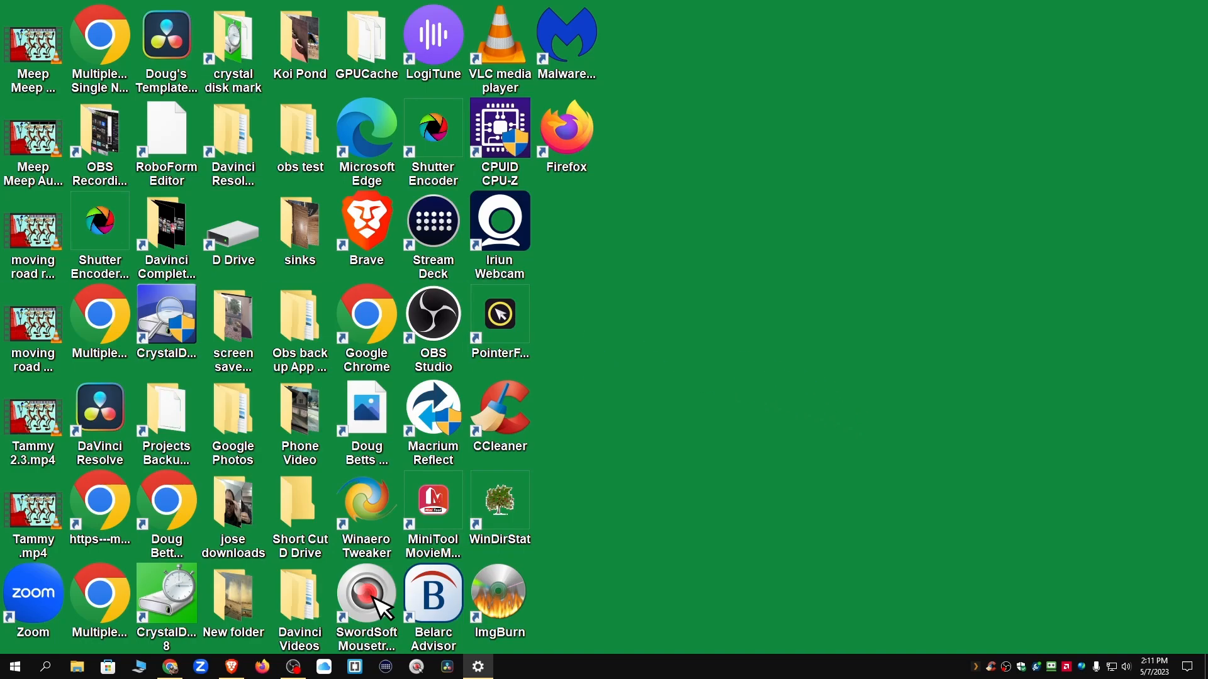
pyautogui.click(477, 666)
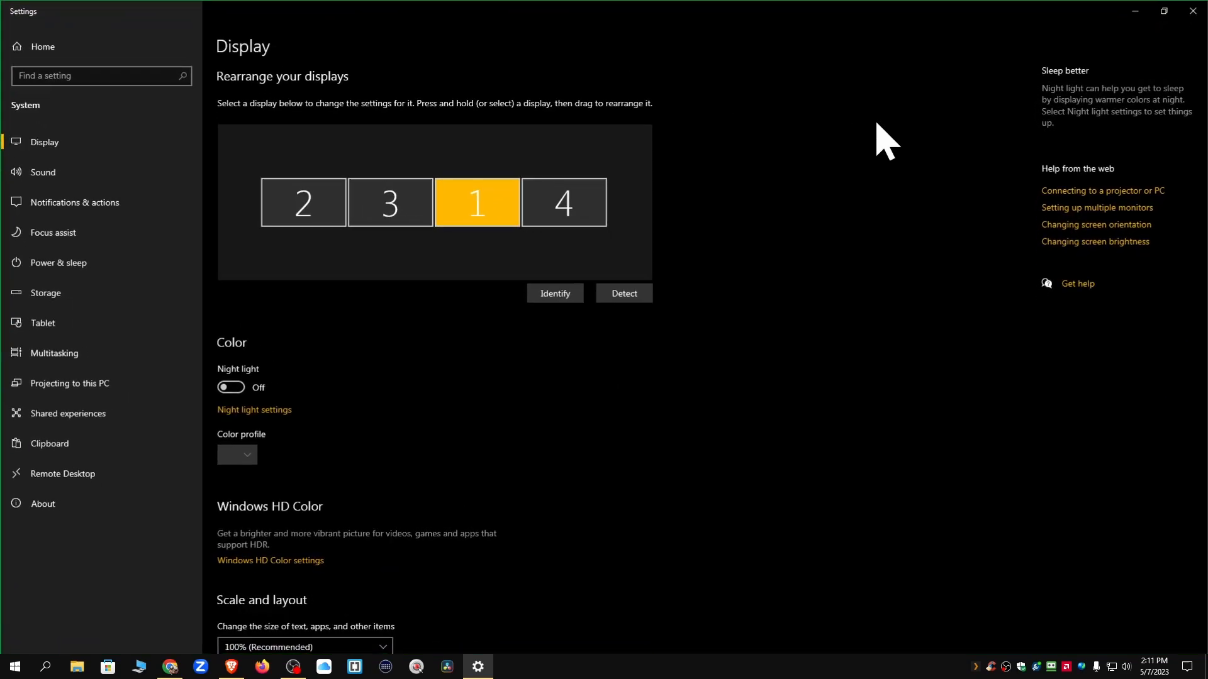
pyautogui.click(58, 263)
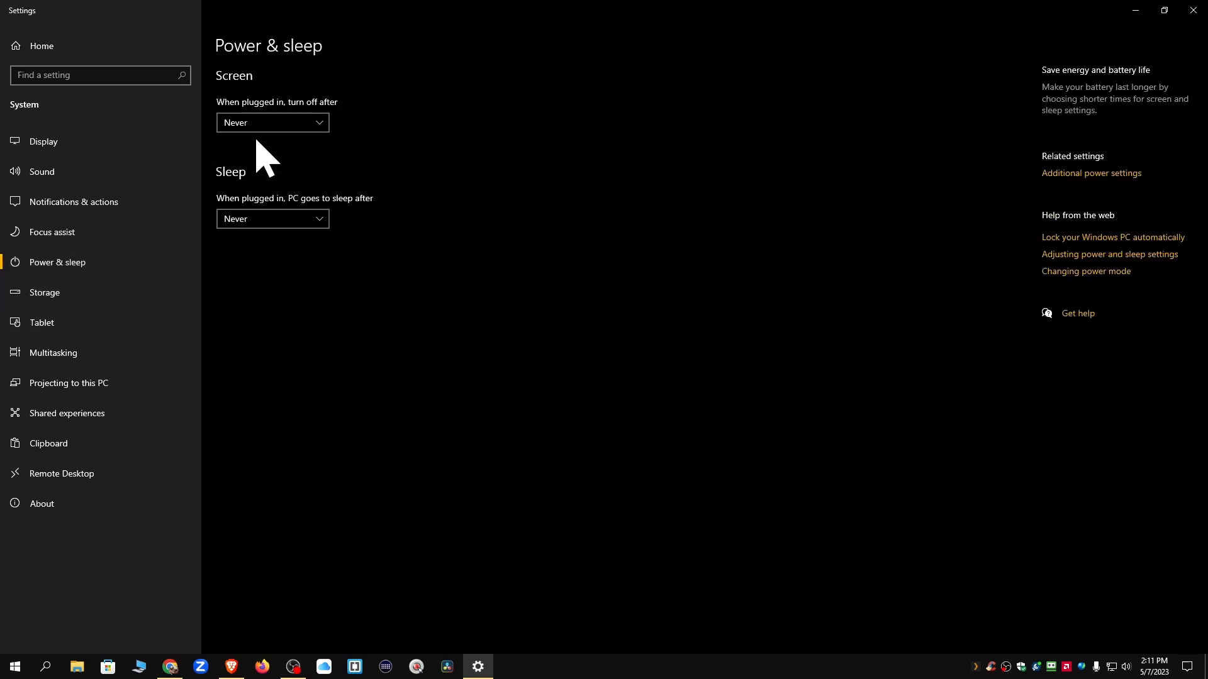
pyautogui.moveTo(257, 156)
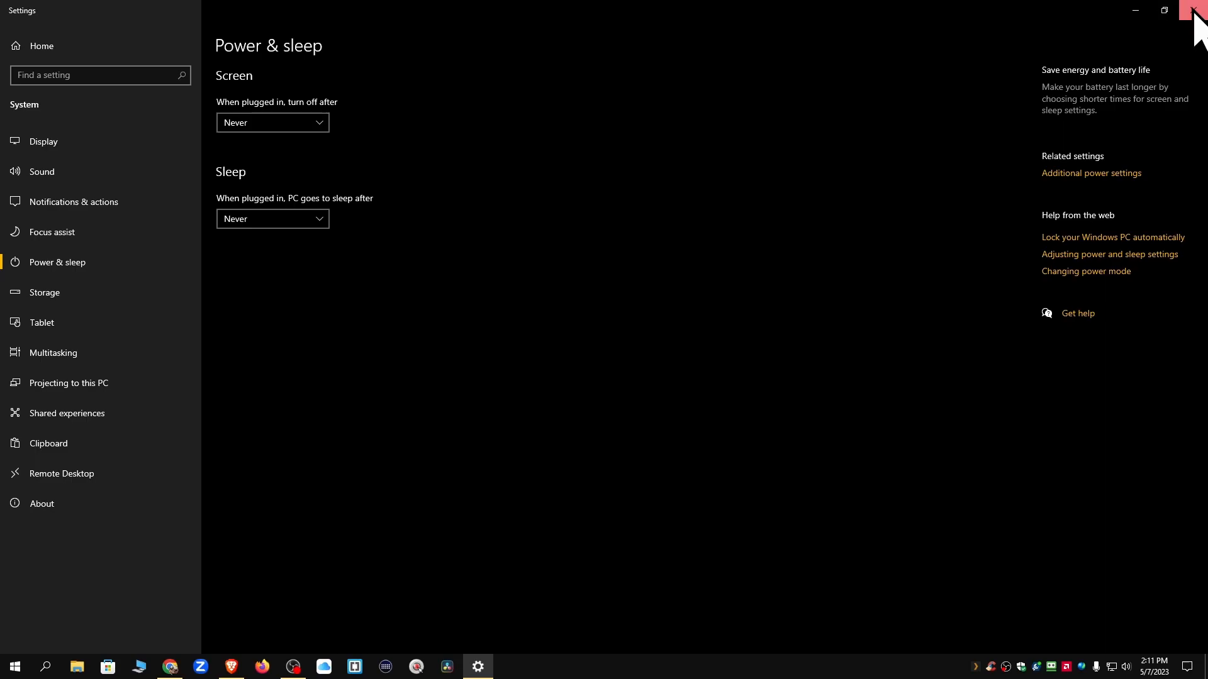
# Close Settings, place Amazon Backup under Recycle Bin, and open This PC in File Explorer
pyautogui.click(1192, 11)
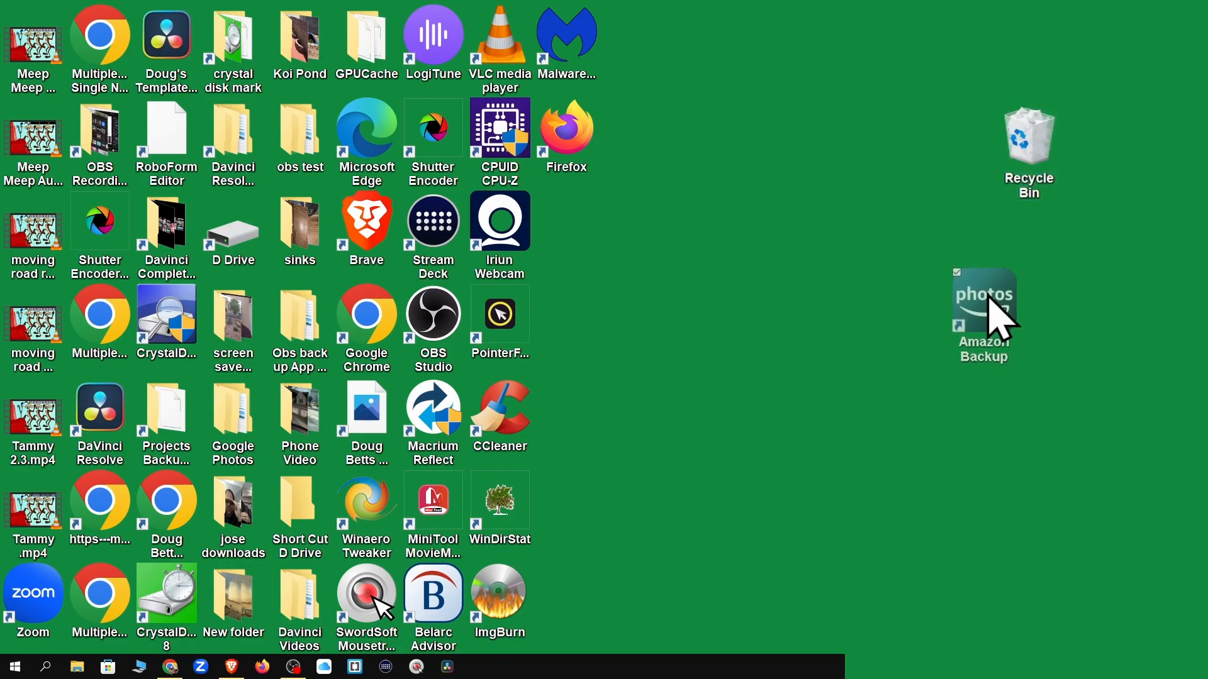
pyautogui.moveTo(983, 308); pyautogui.dragTo(1029, 251)
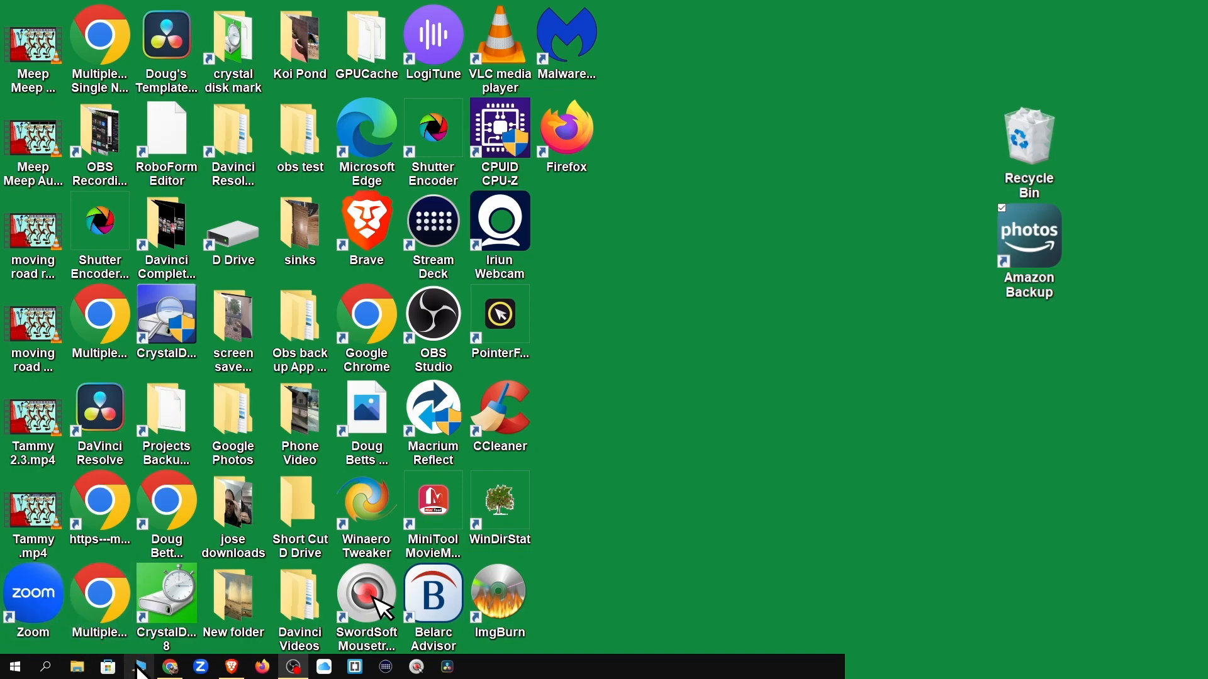
pyautogui.click(77, 668)
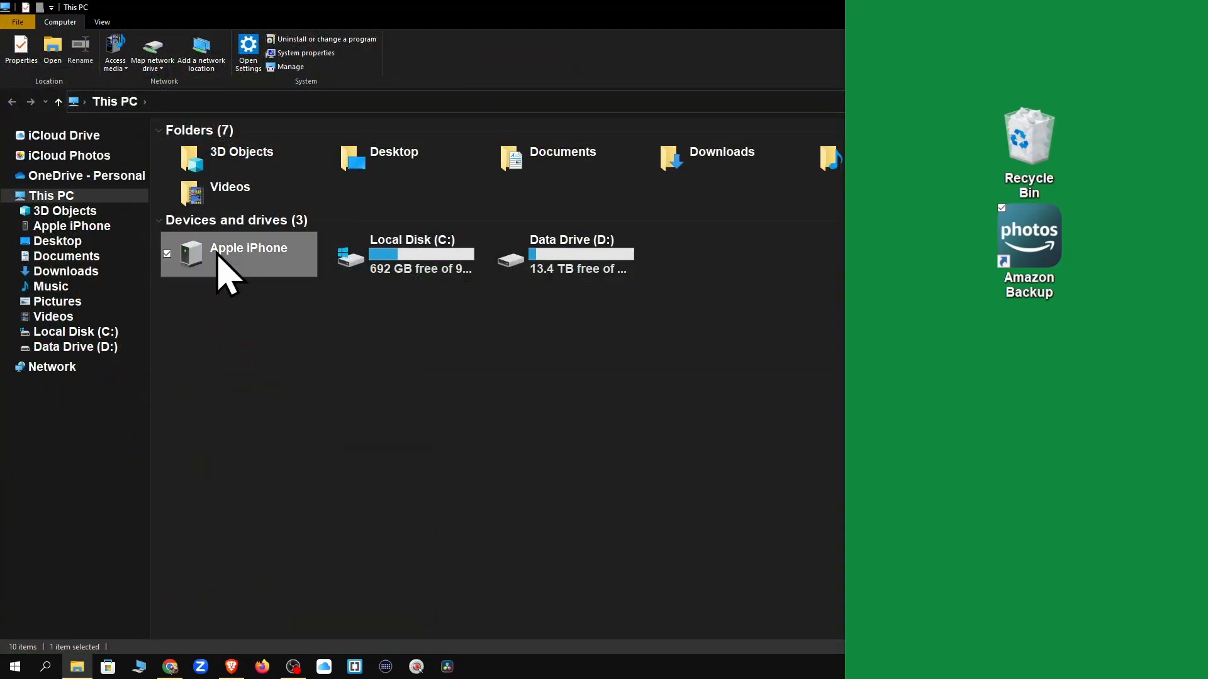
# Browse from Apple iPhone through Internal Storage into the 201612__ photo folder
pyautogui.doubleClick(239, 254)
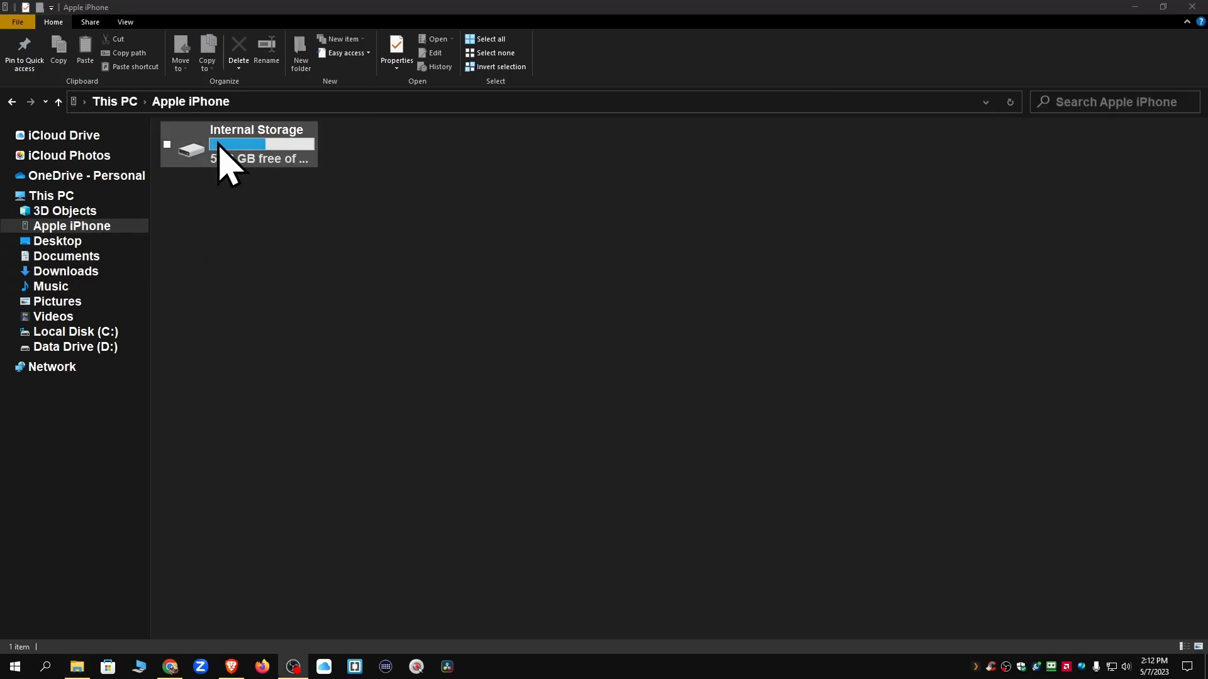
pyautogui.doubleClick(243, 145)
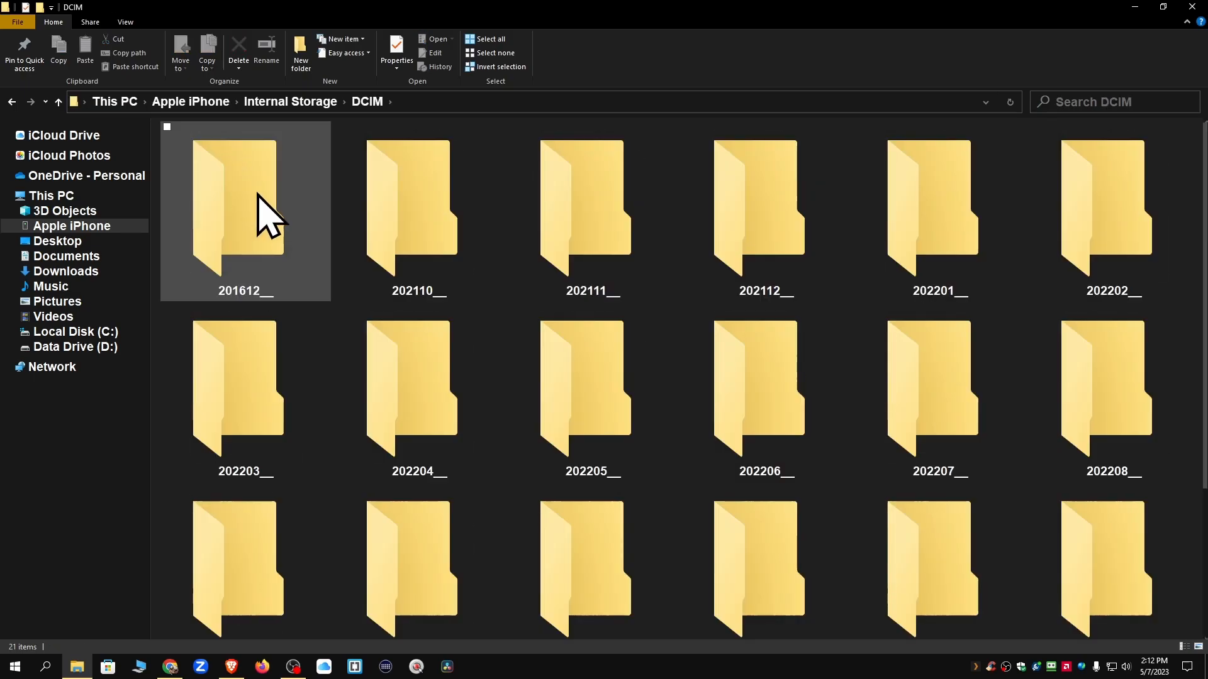
pyautogui.doubleClick(246, 211)
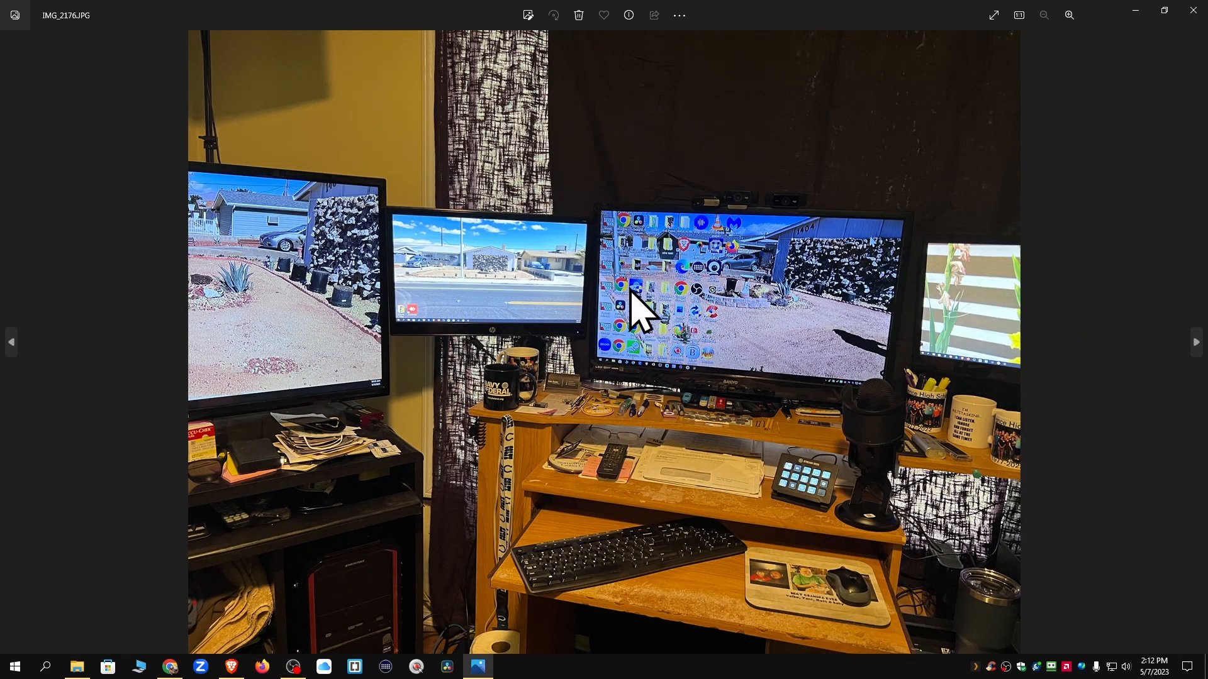
pyautogui.moveTo(440, 309)
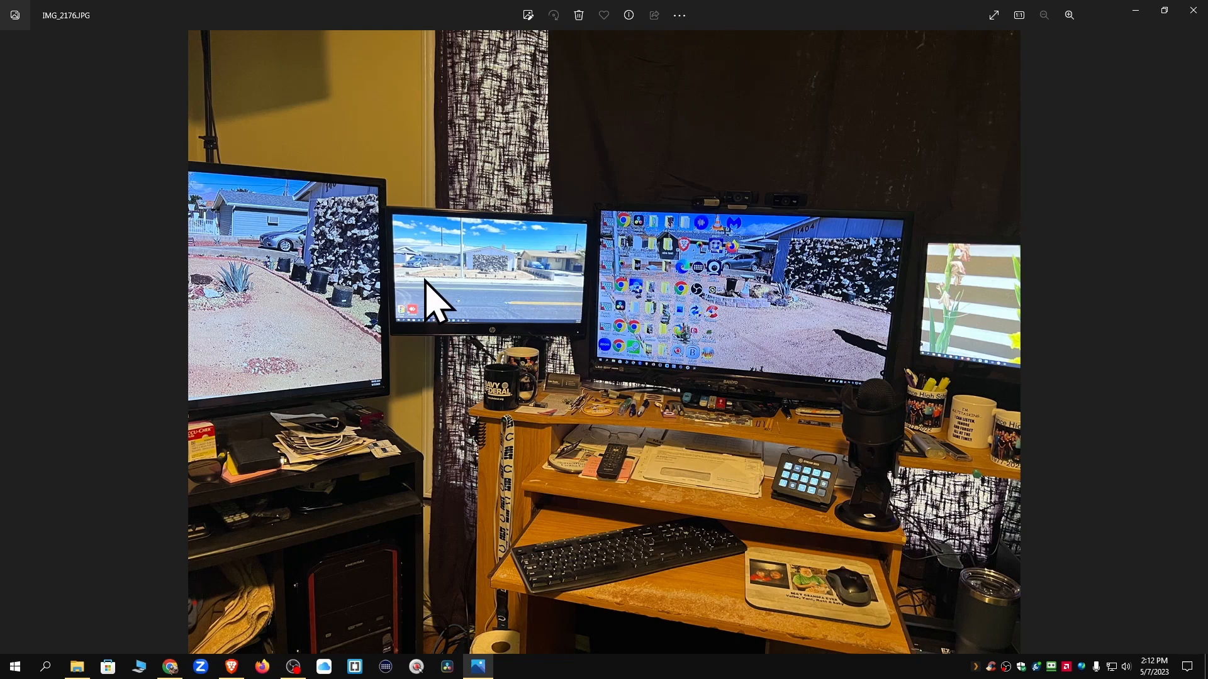
pyautogui.moveTo(273, 306)
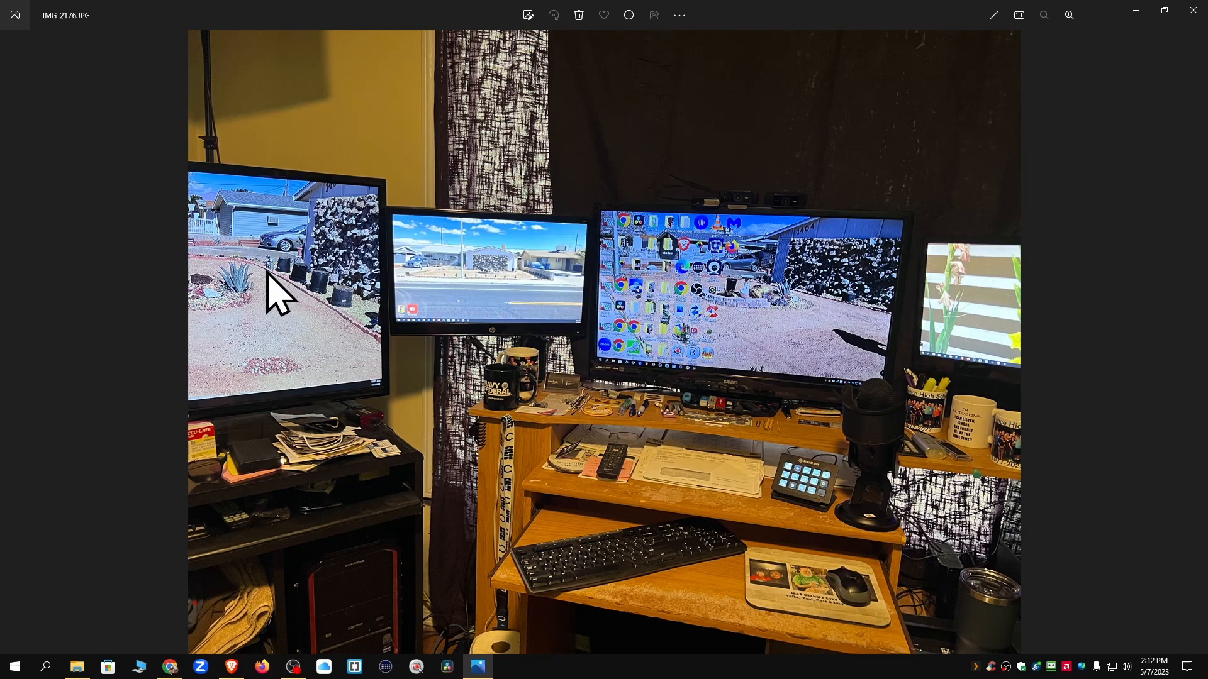
pyautogui.moveTo(440, 342)
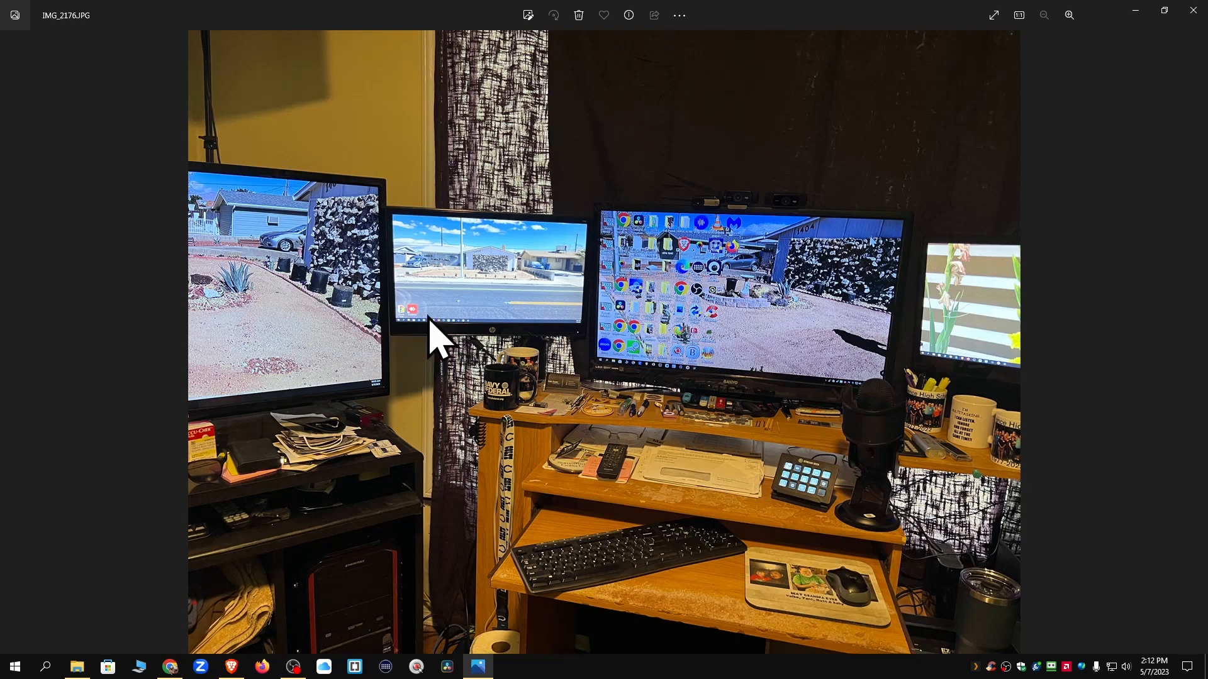
pyautogui.moveTo(428, 336)
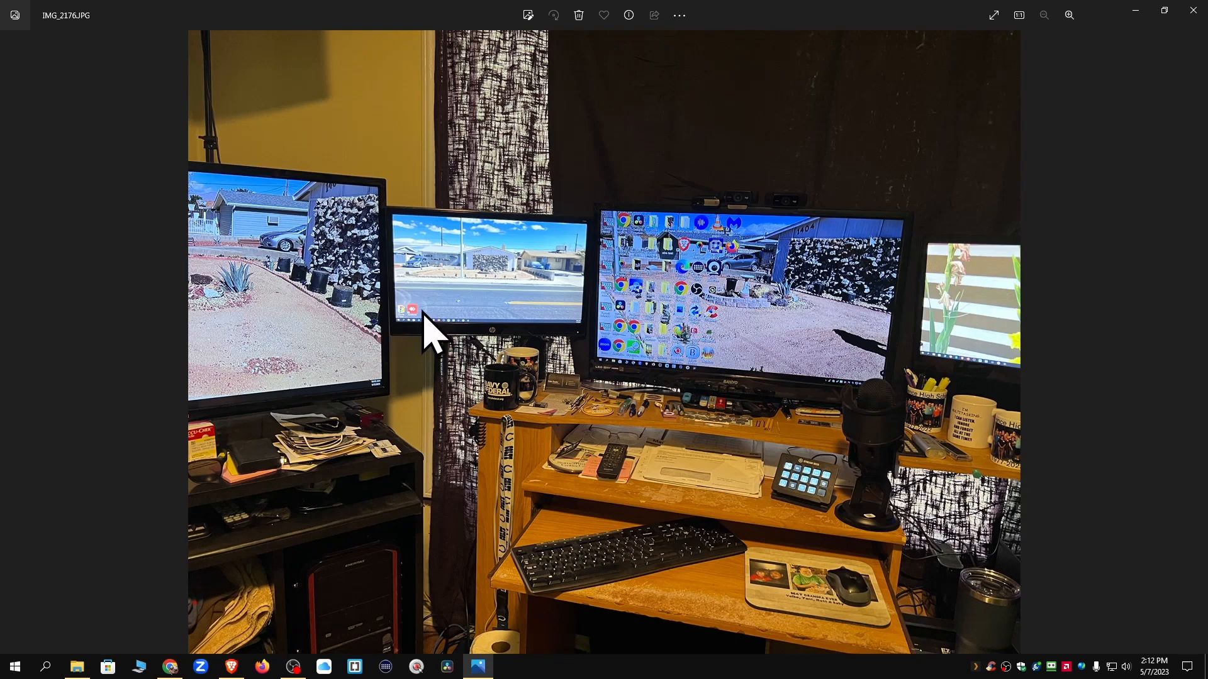
pyautogui.moveTo(654, 476)
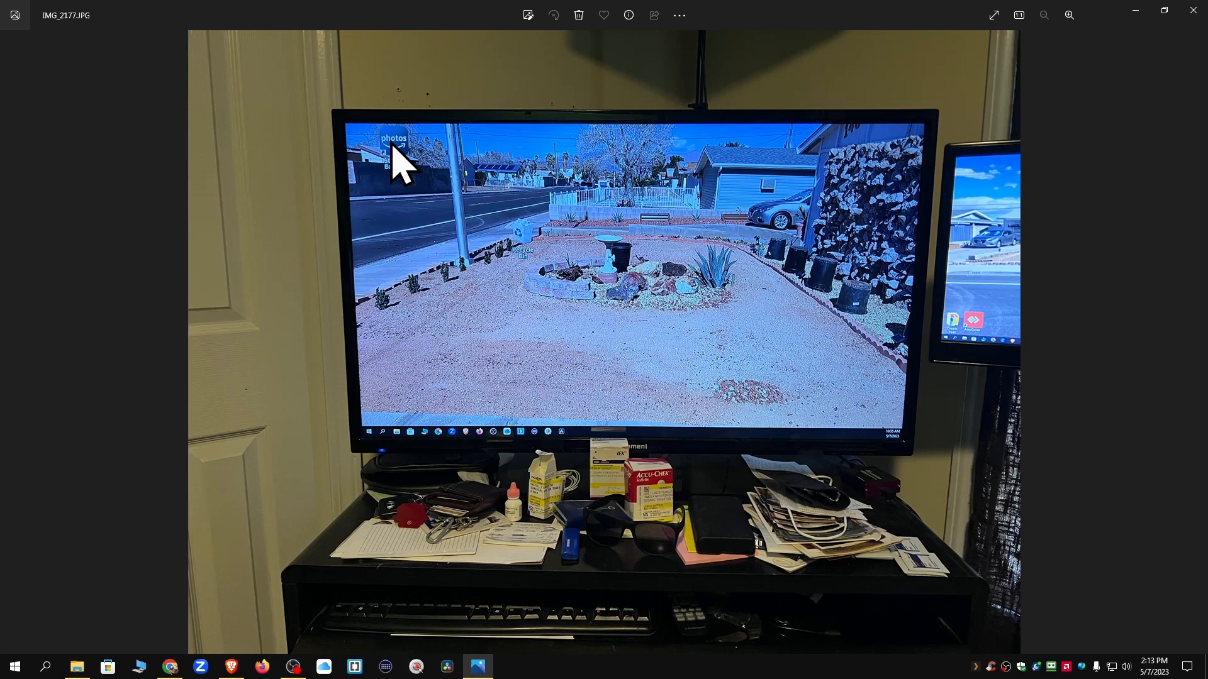
pyautogui.moveTo(471, 282)
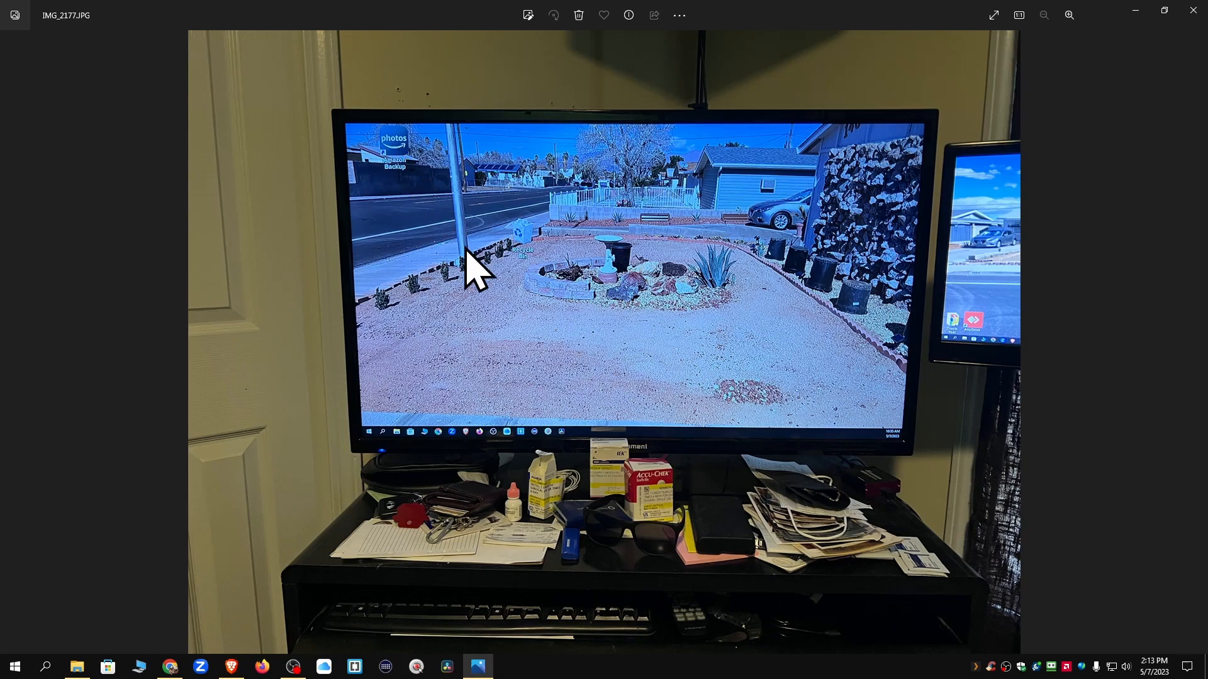
pyautogui.moveTo(841, 307)
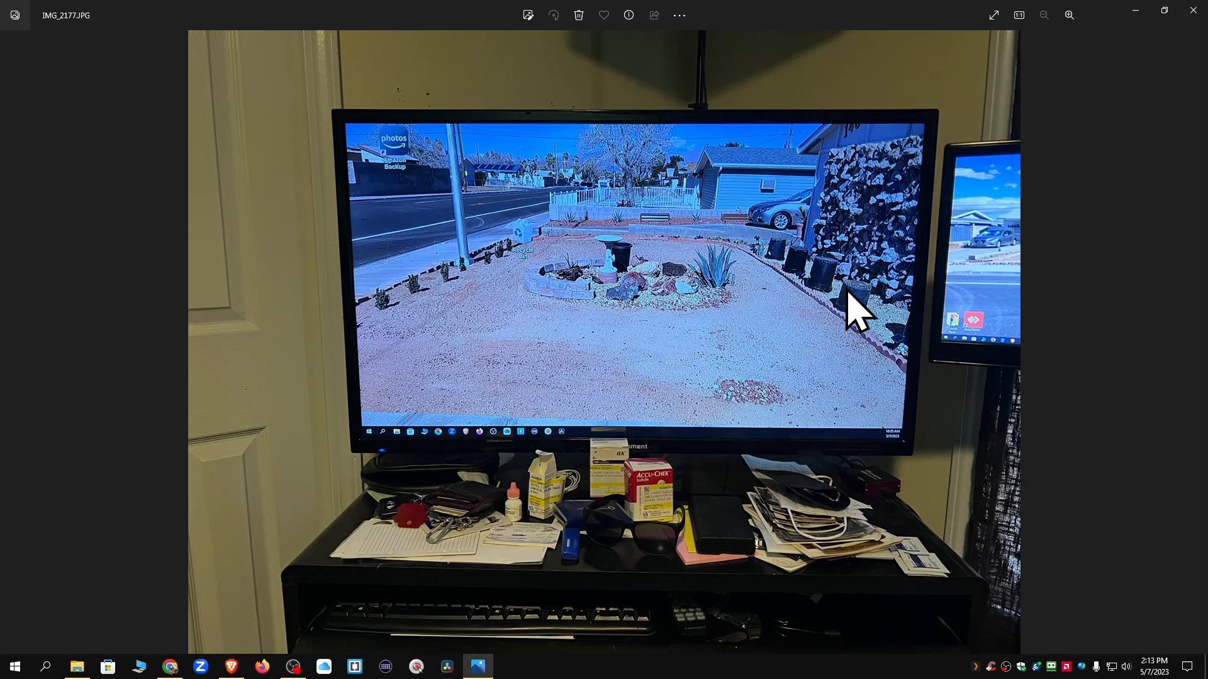
pyautogui.moveTo(1078, 246)
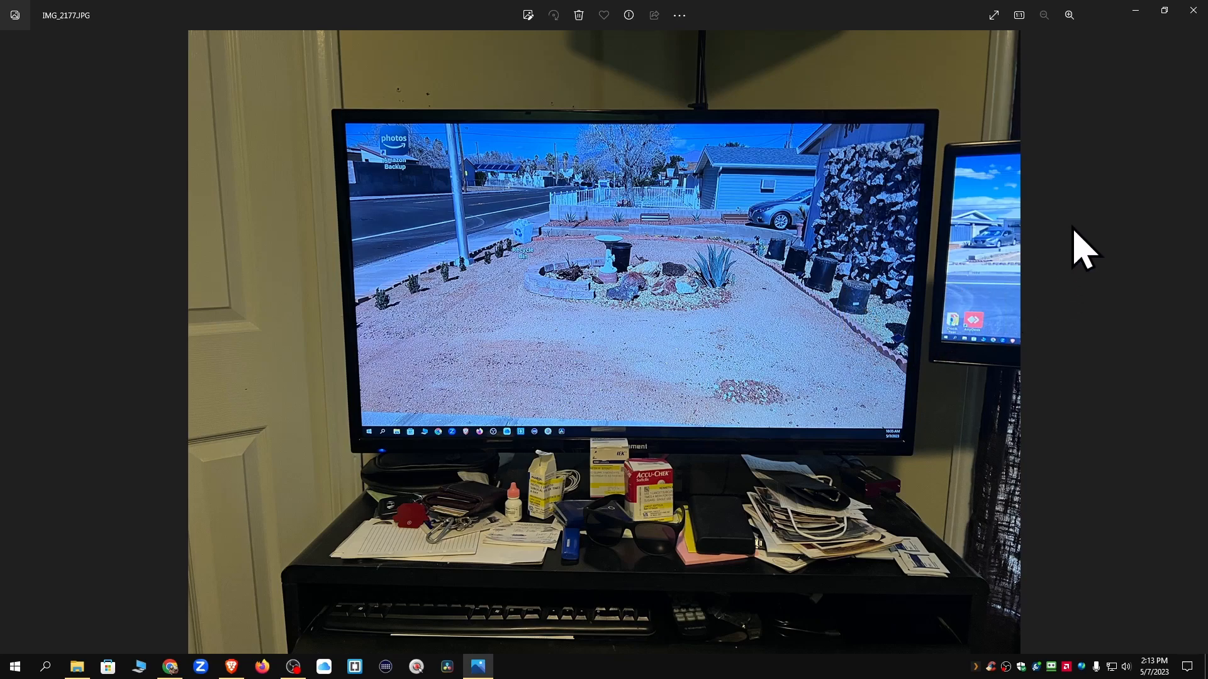
pyautogui.moveTo(1193, 10)
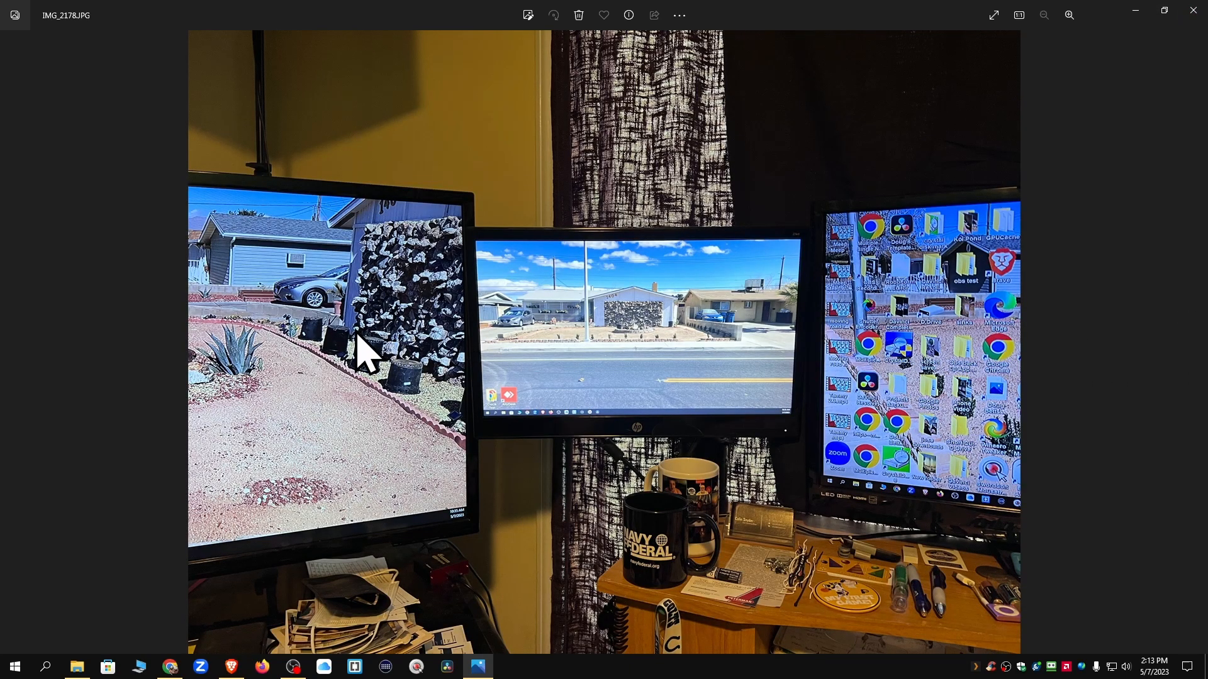
pyautogui.moveTo(869, 295)
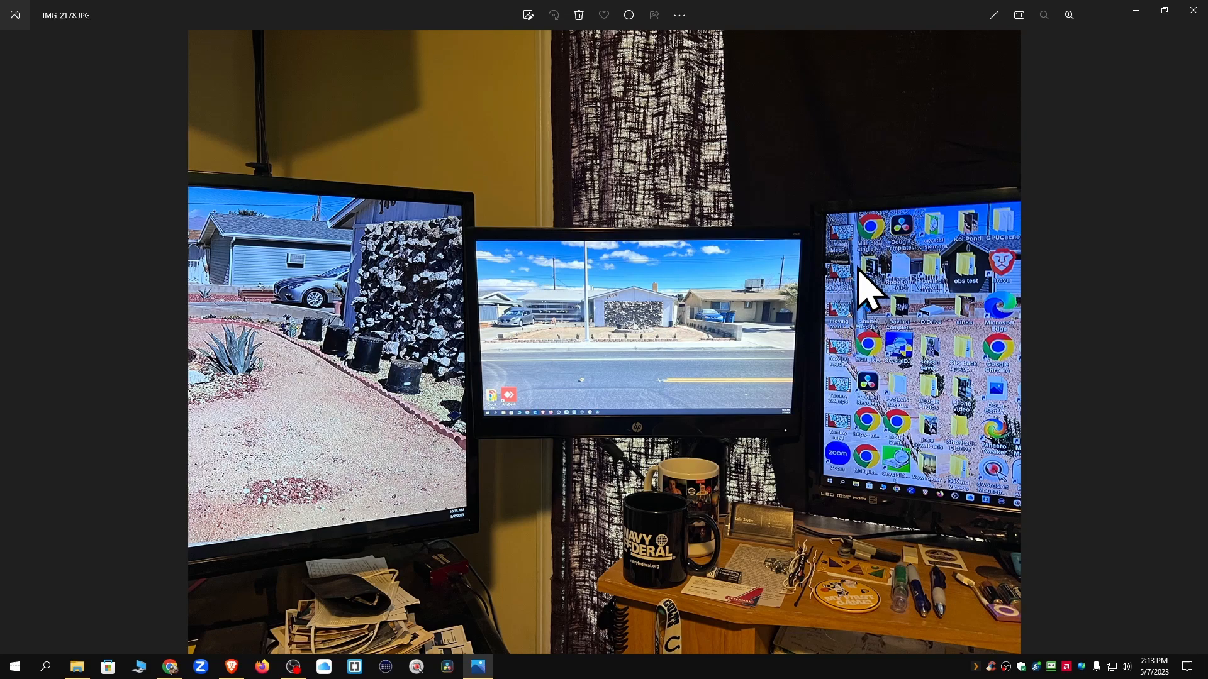
pyautogui.moveTo(990, 104)
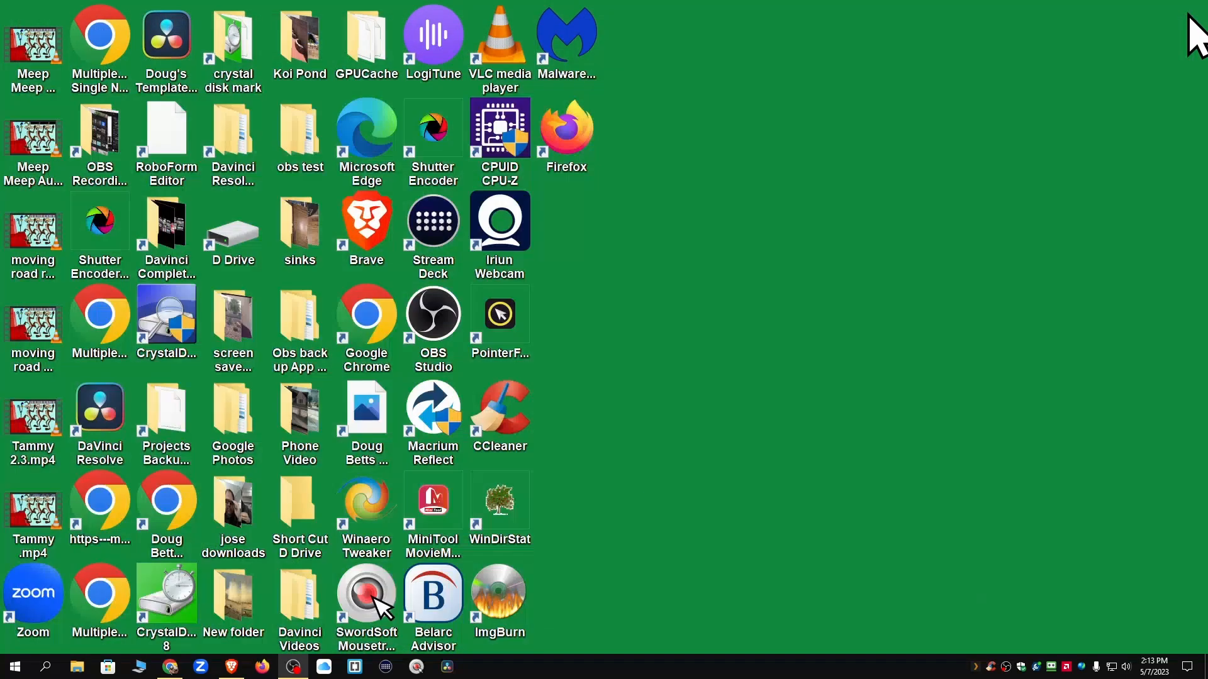
pyautogui.moveTo(876, 341)
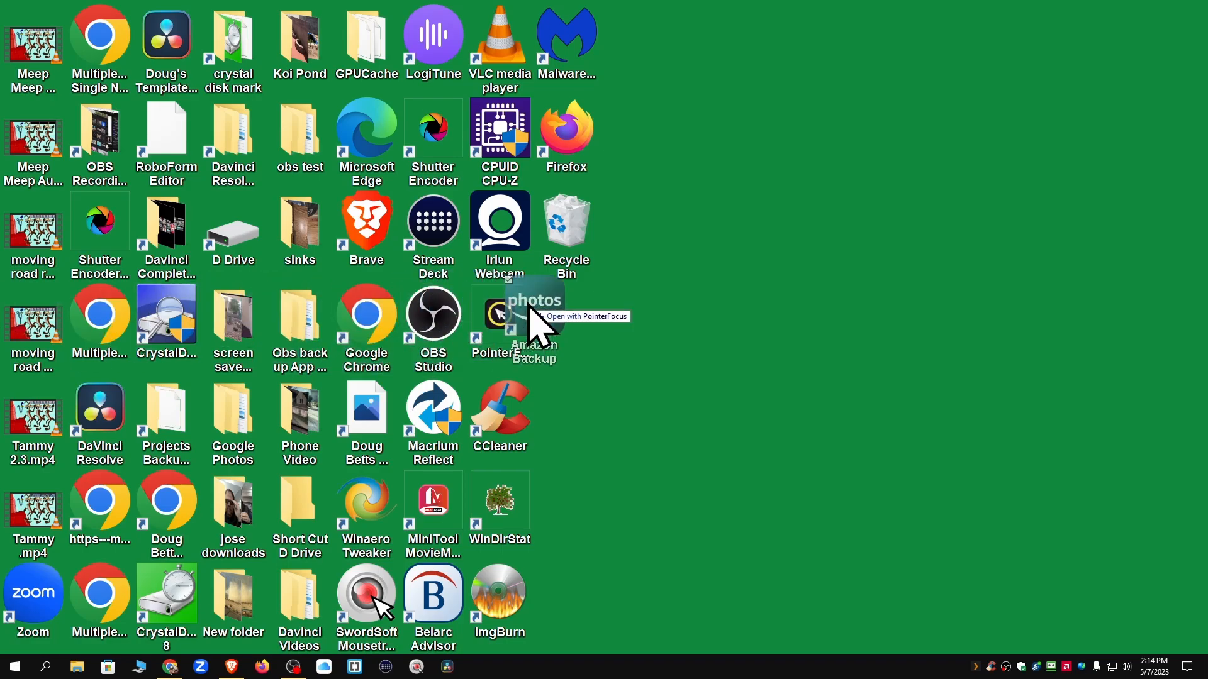
# Place Amazon Backup below Recycle Bin and AnyDesk at the bottom of the fifth column
pyautogui.click(566, 314)
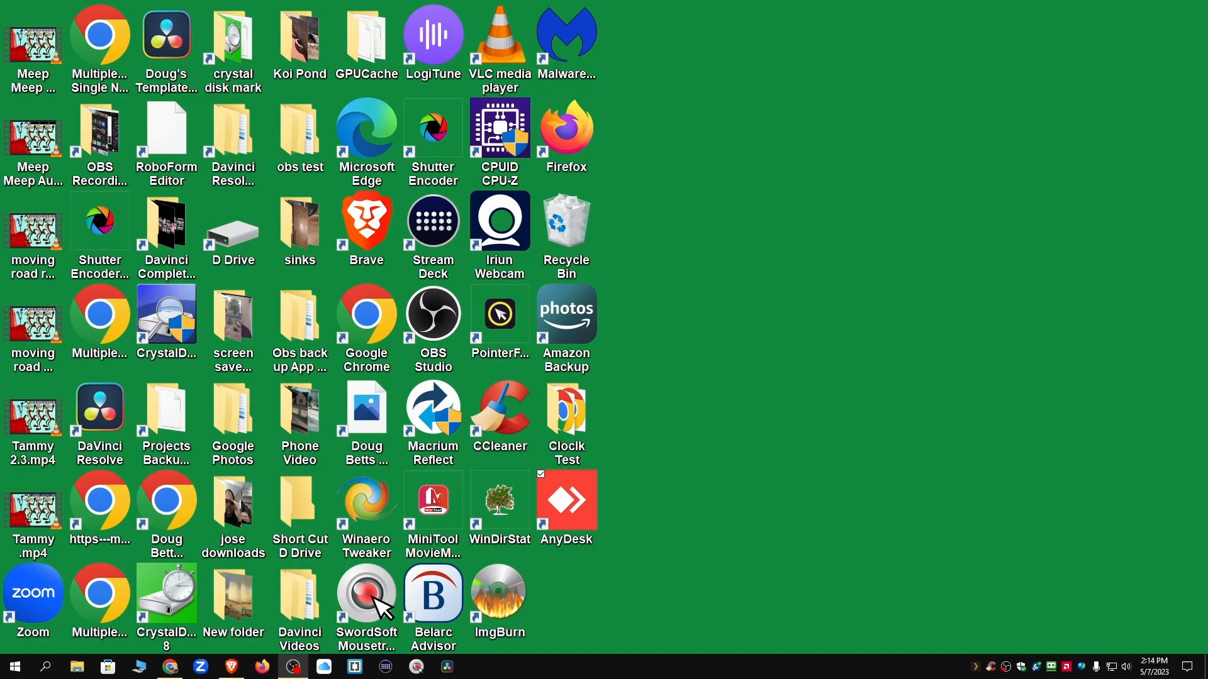
pyautogui.click(99, 221)
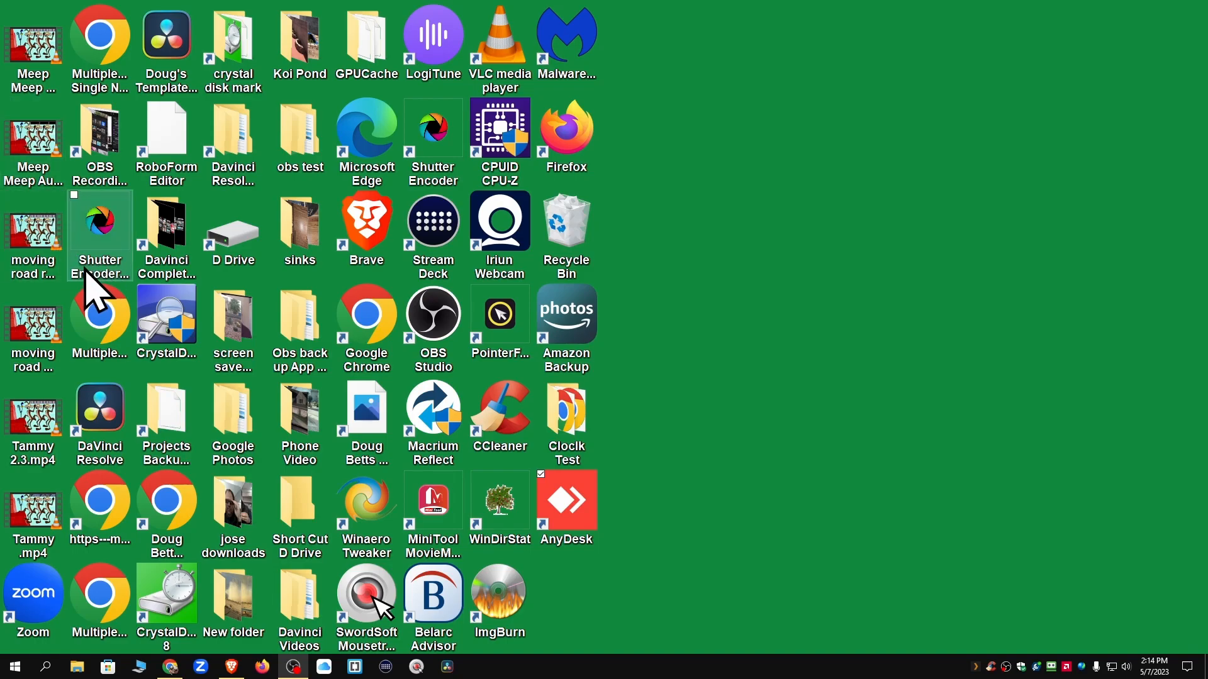